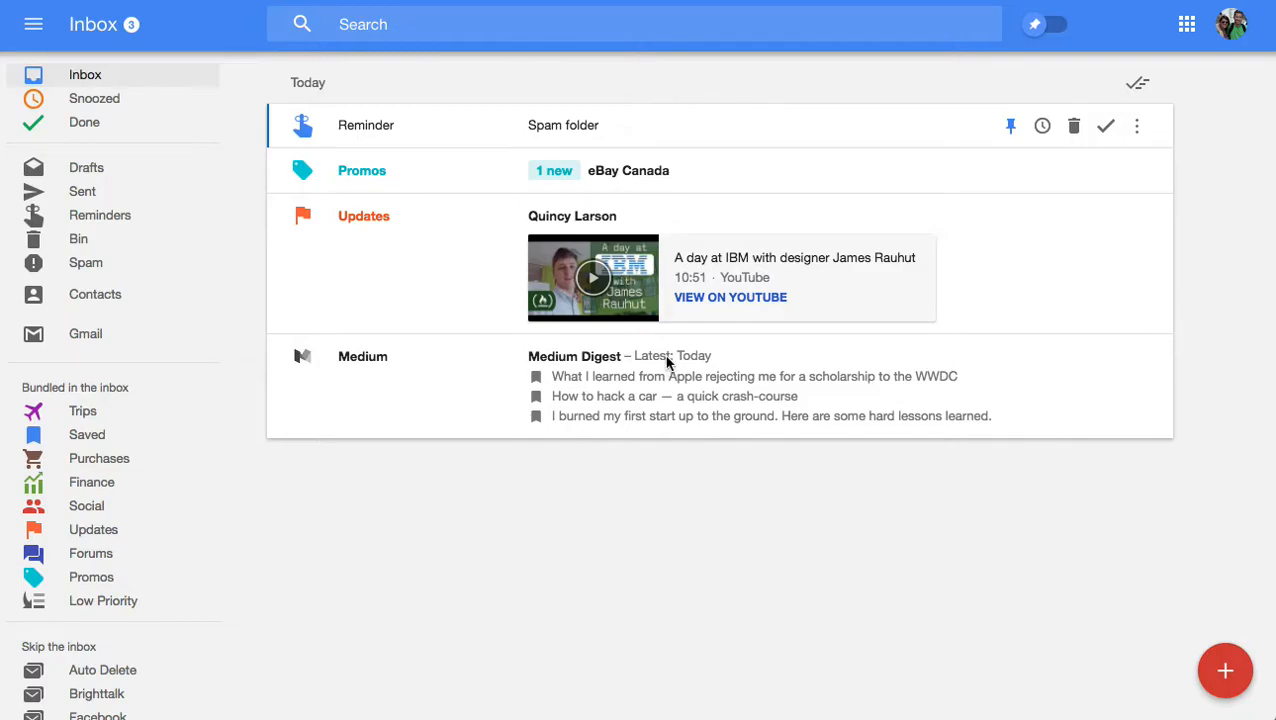
mouse_move(523, 494)
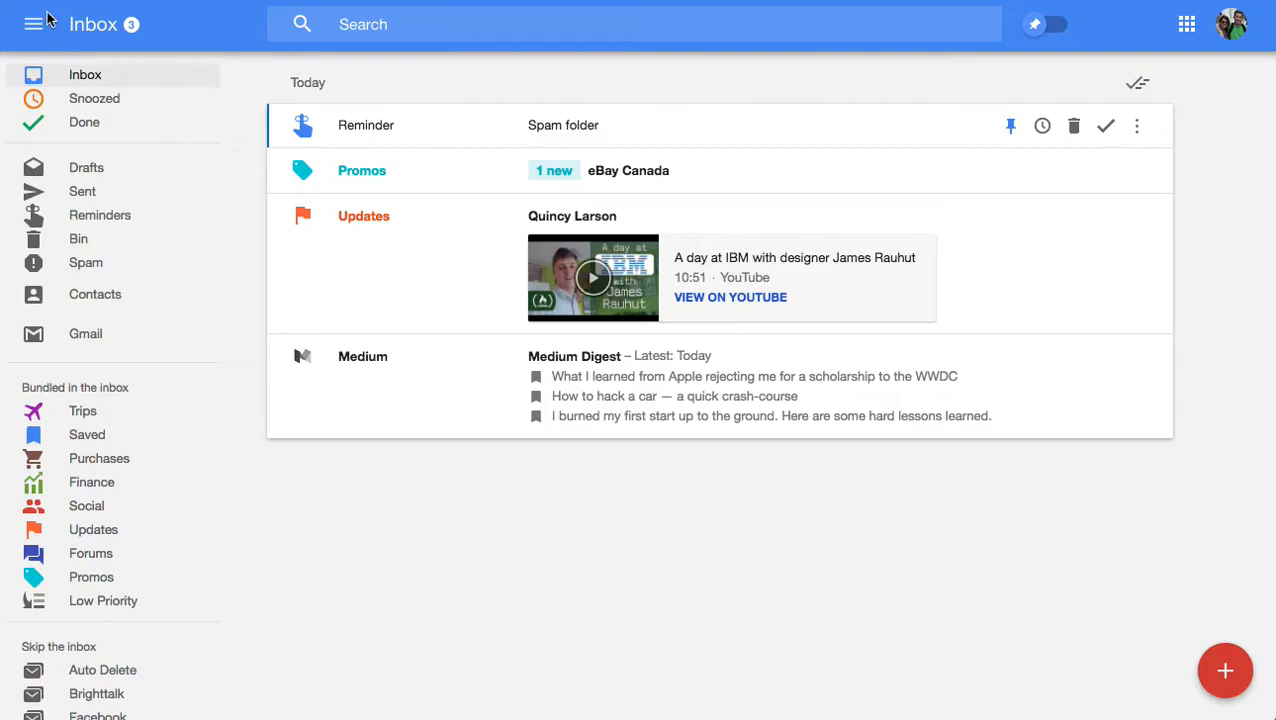
mouse_move(107, 37)
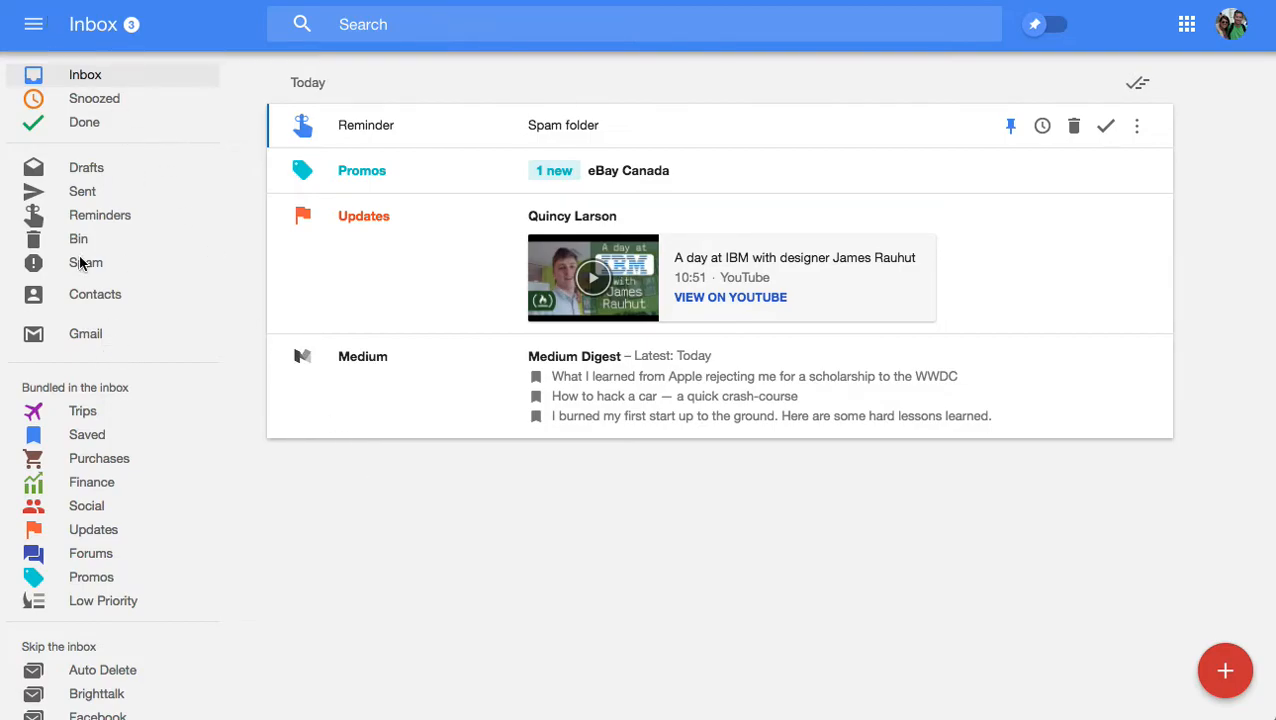
Open Spam and browse the Move-to destinations for the job postings message
click(86, 262)
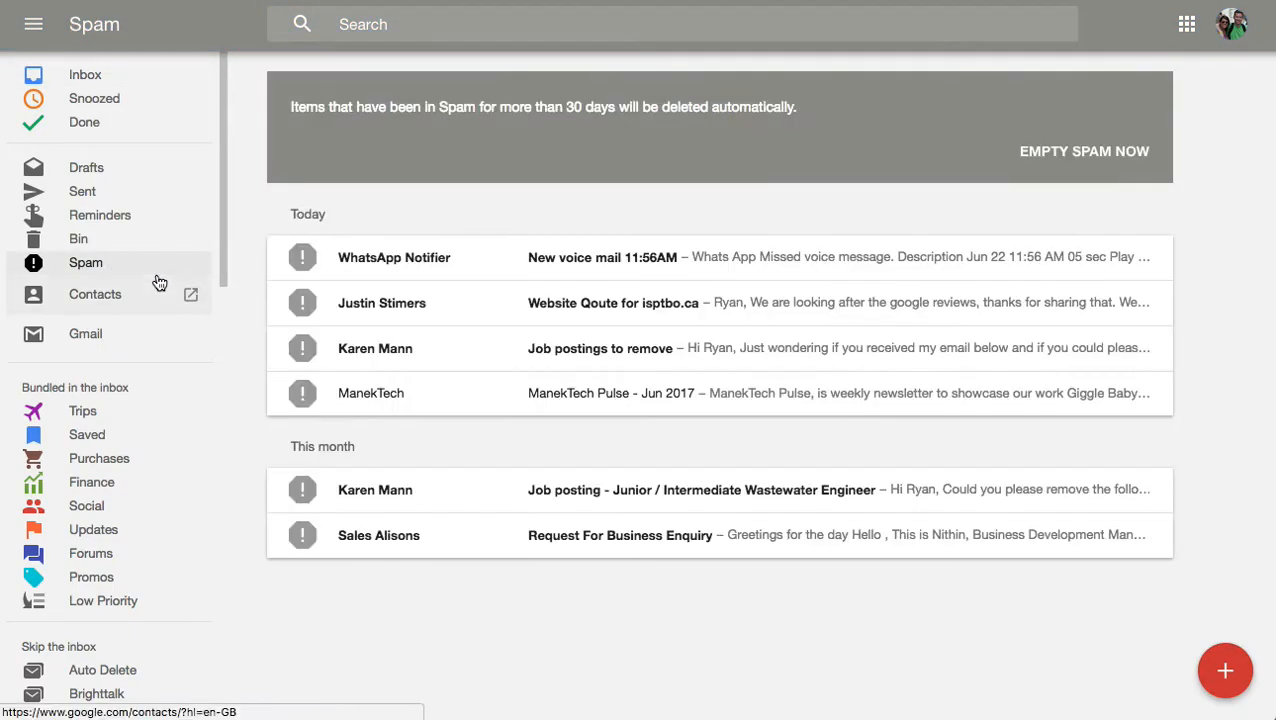
mouse_move(697, 358)
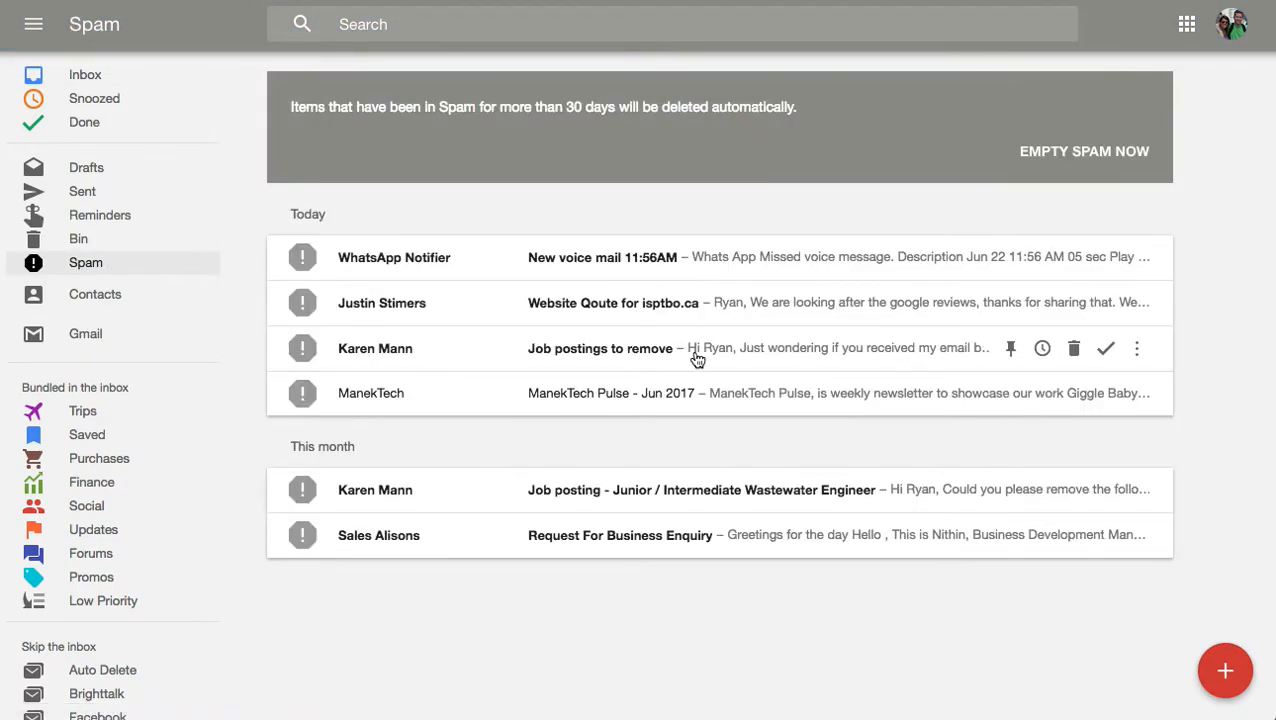
mouse_move(710, 354)
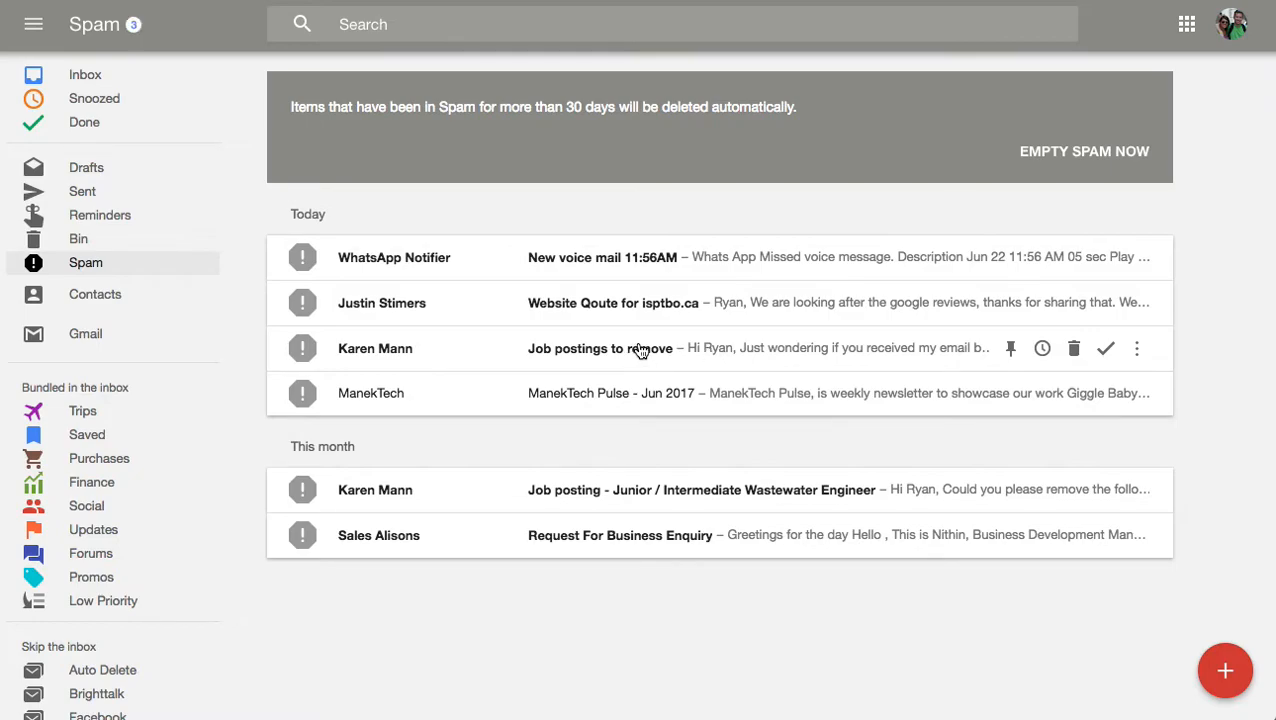
mouse_move(617, 346)
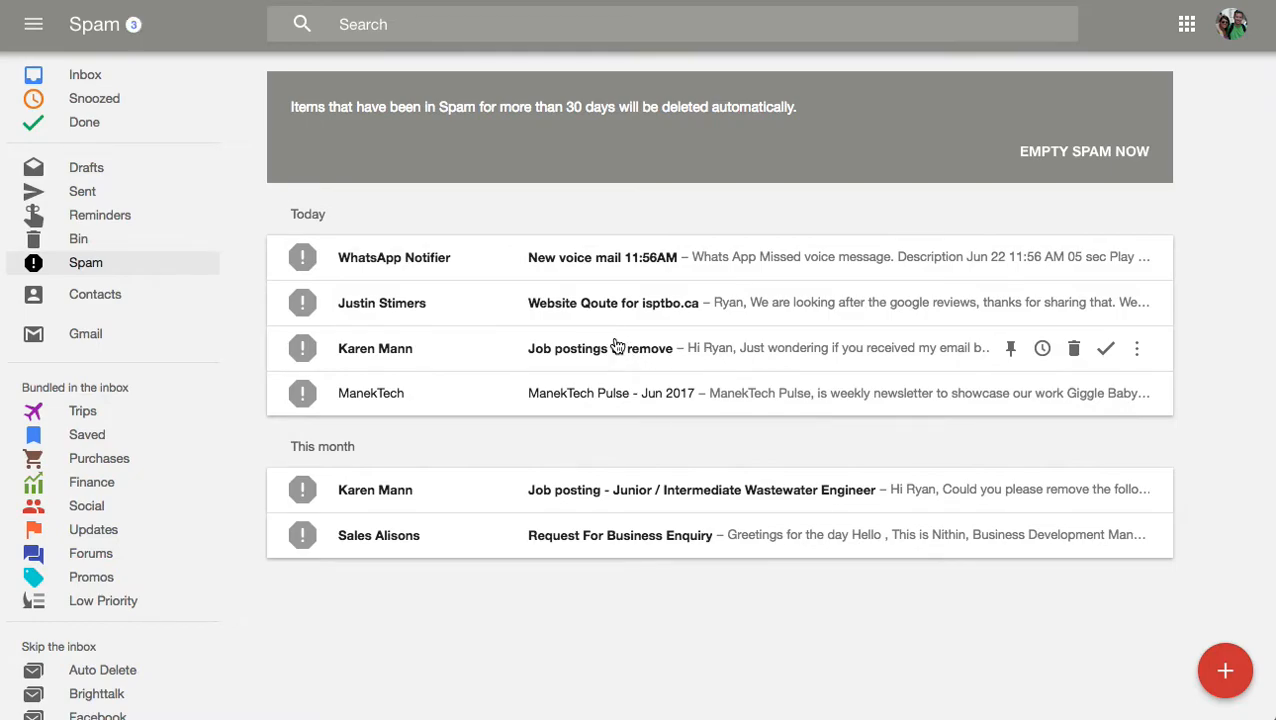
mouse_move(634, 348)
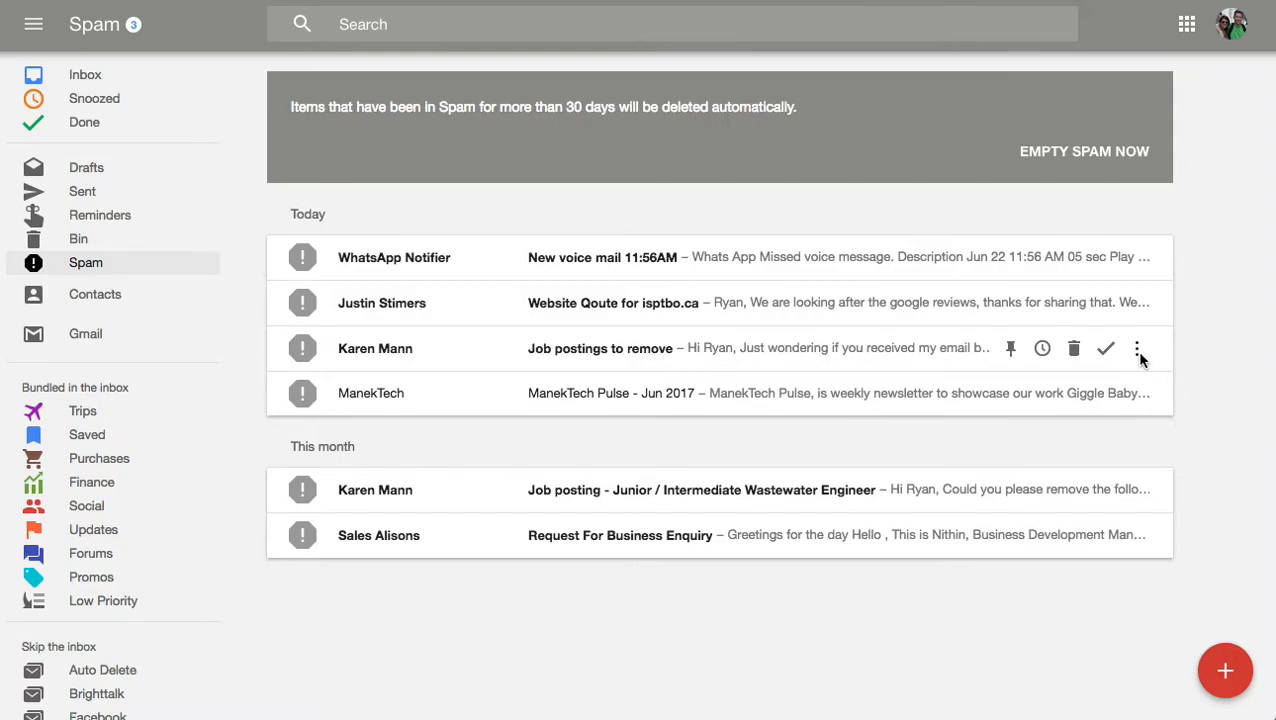
click(1137, 348)
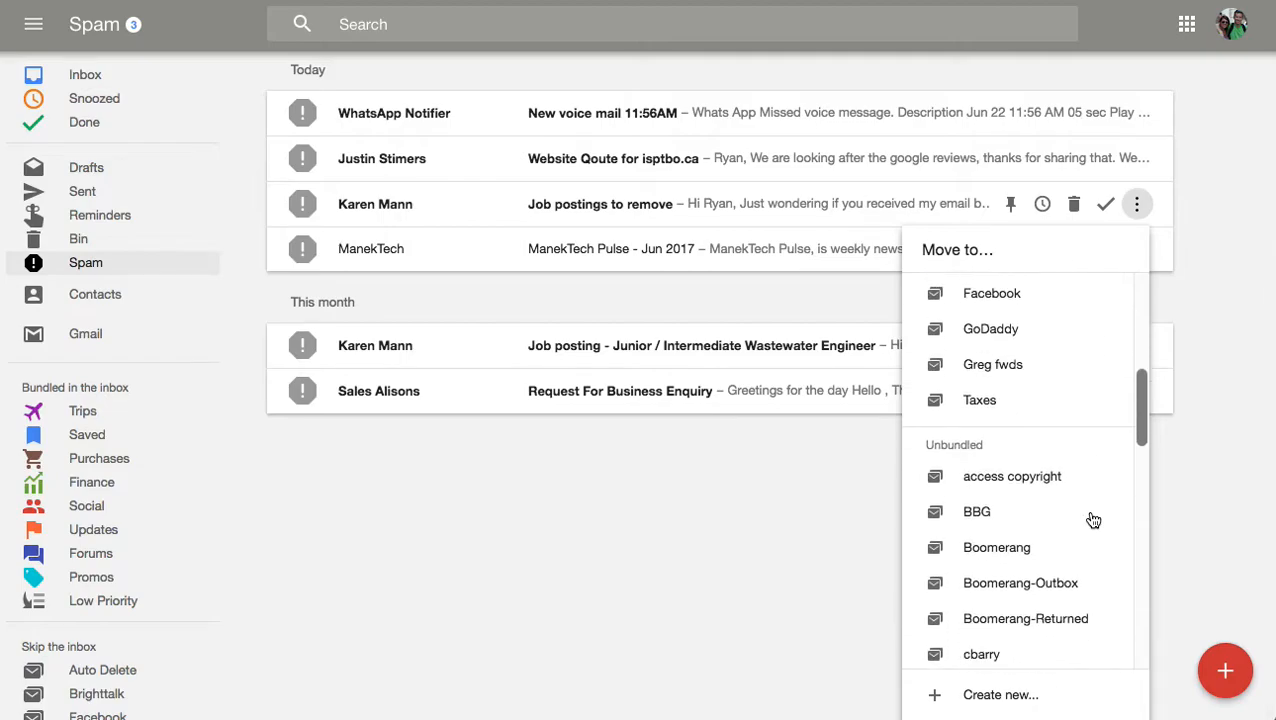
scroll(down, 3)
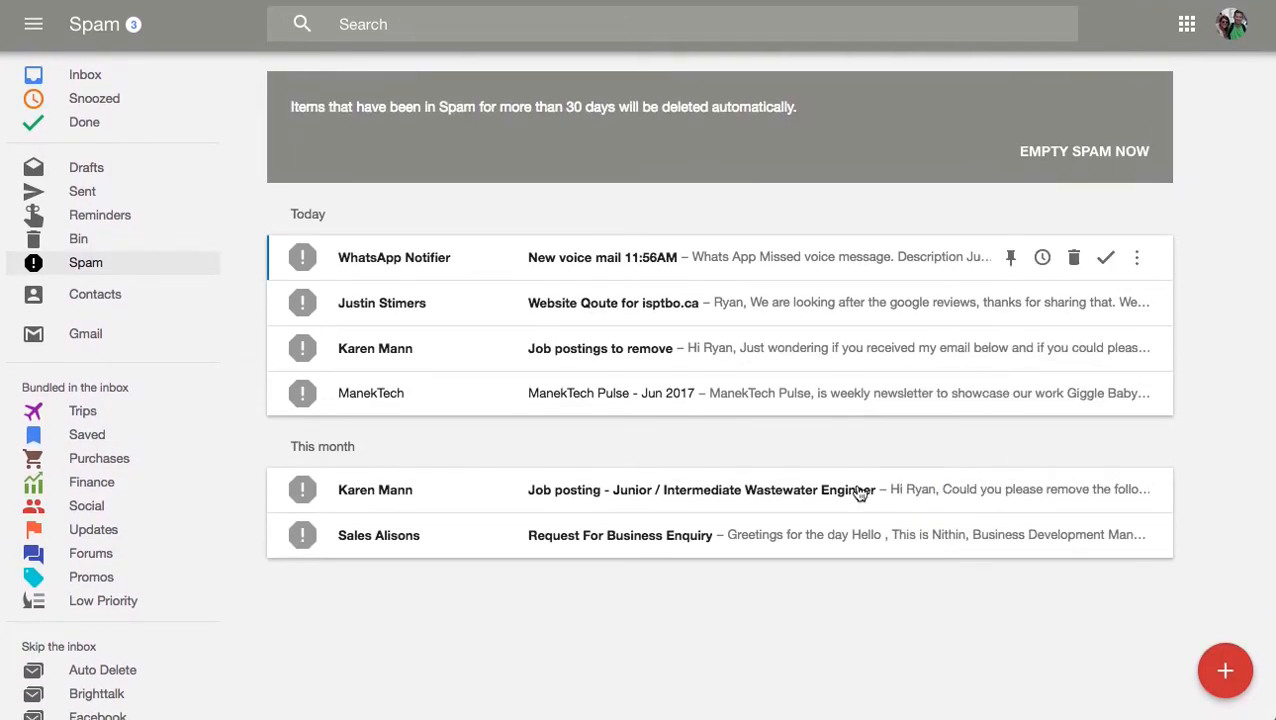
mouse_move(669, 227)
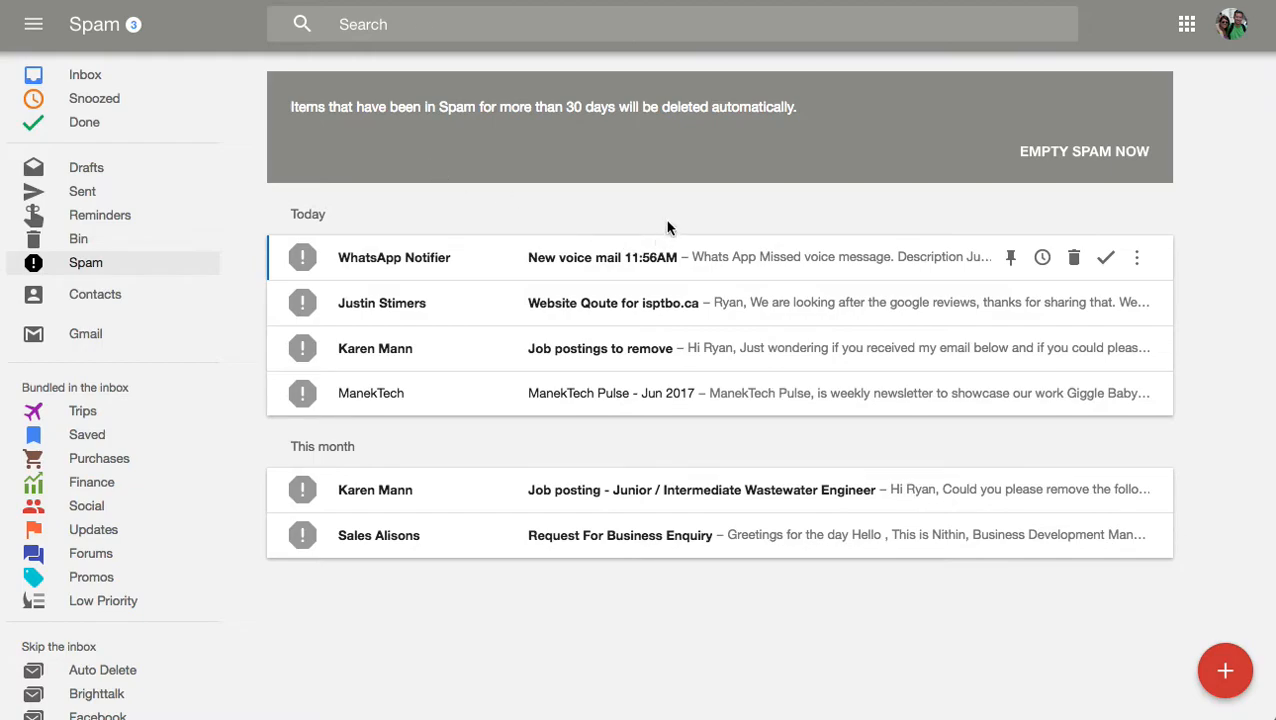
mouse_move(301, 123)
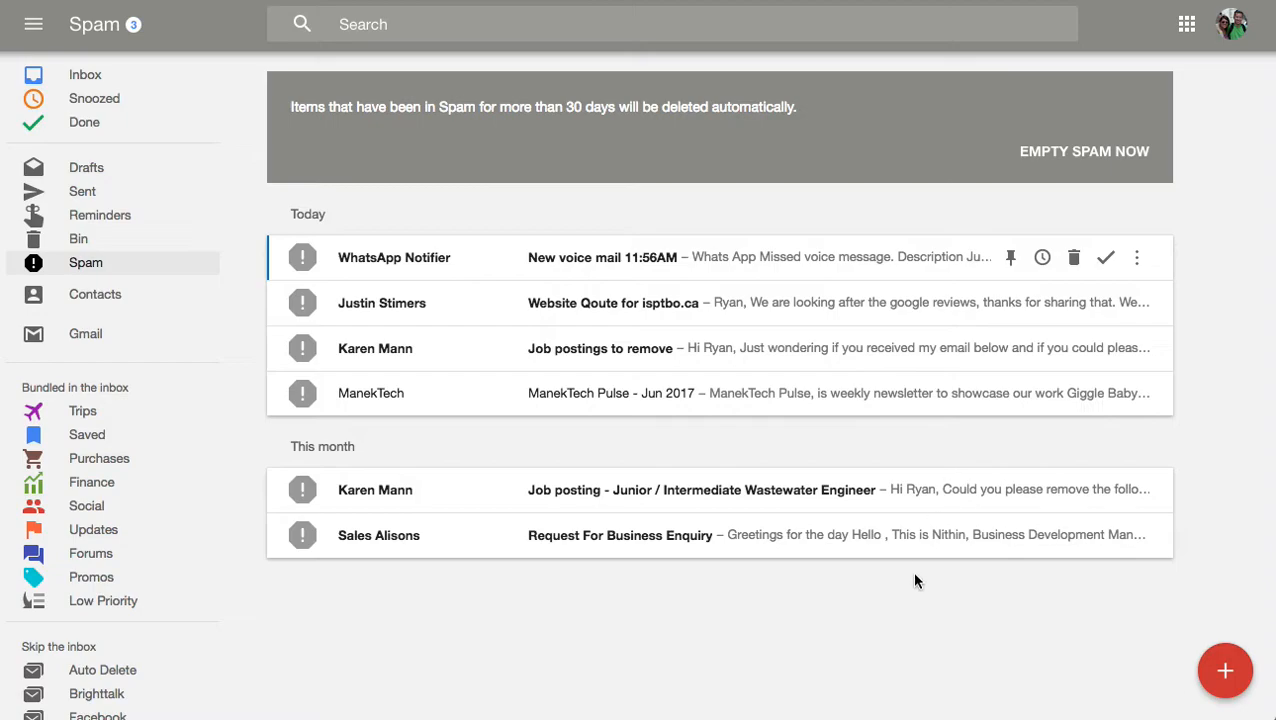
mouse_move(993, 612)
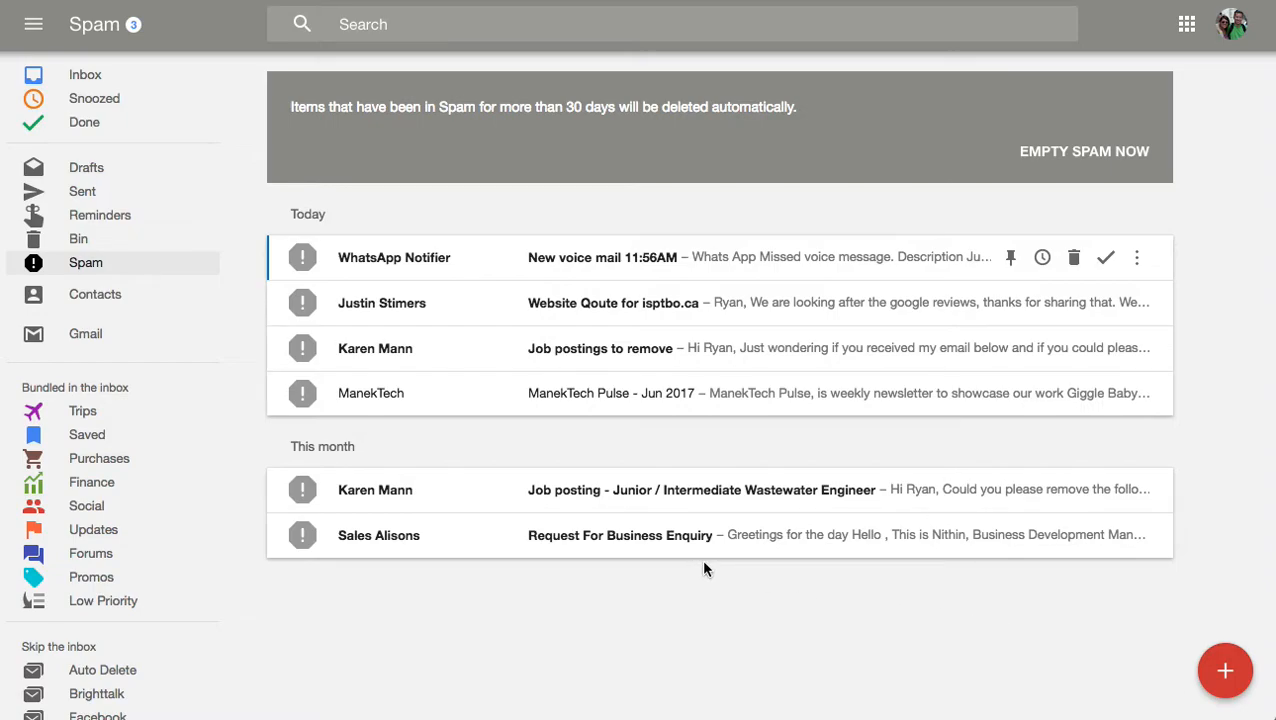
mouse_move(682, 476)
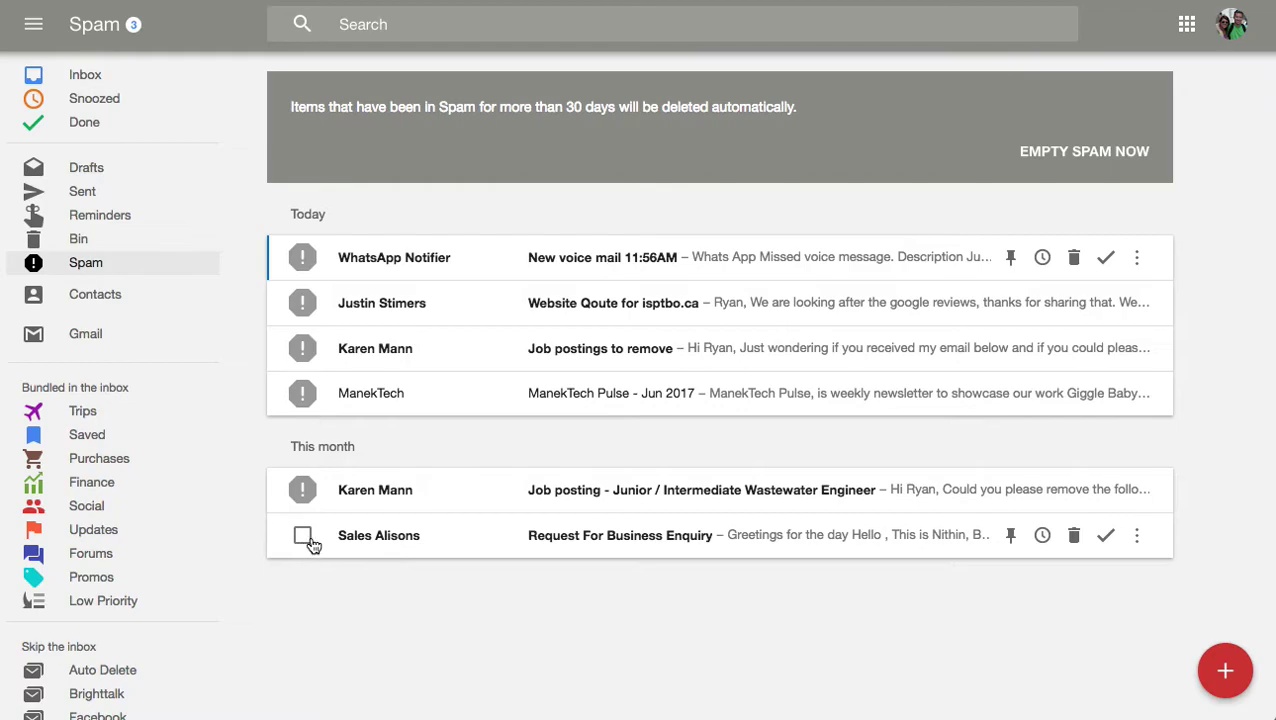
click(302, 535)
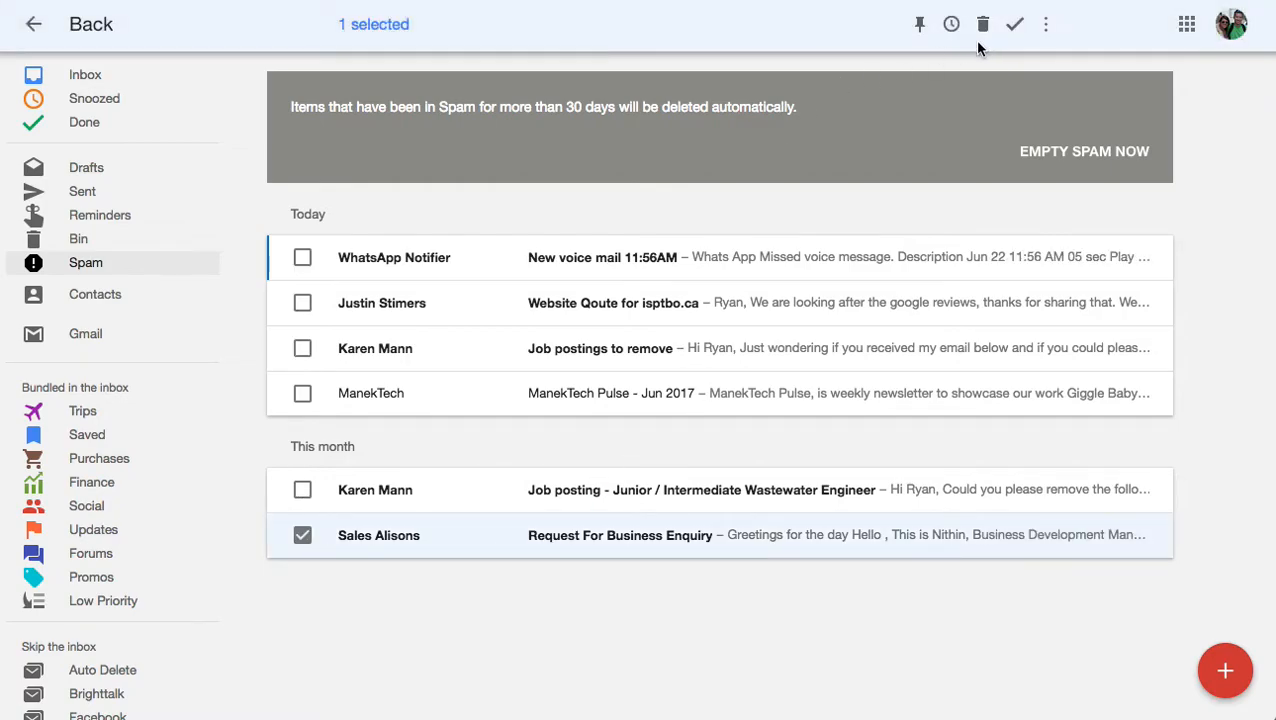
click(1051, 27)
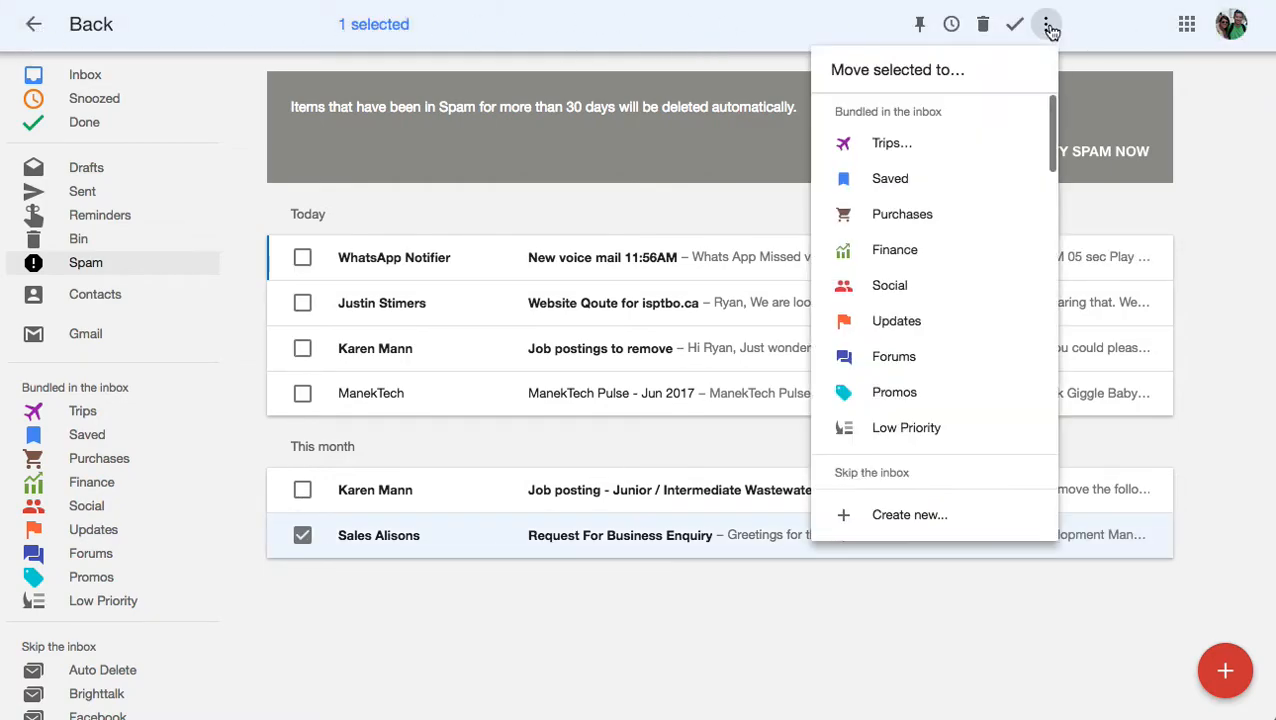
mouse_move(991, 30)
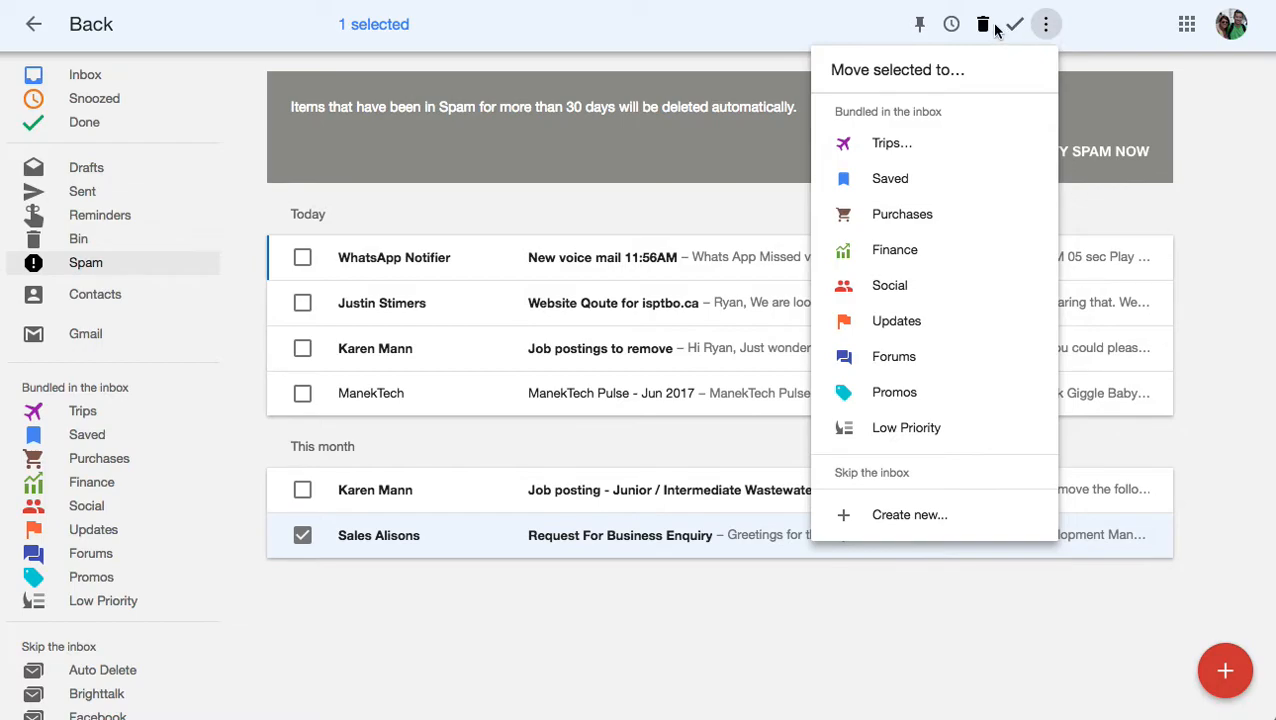
click(1209, 349)
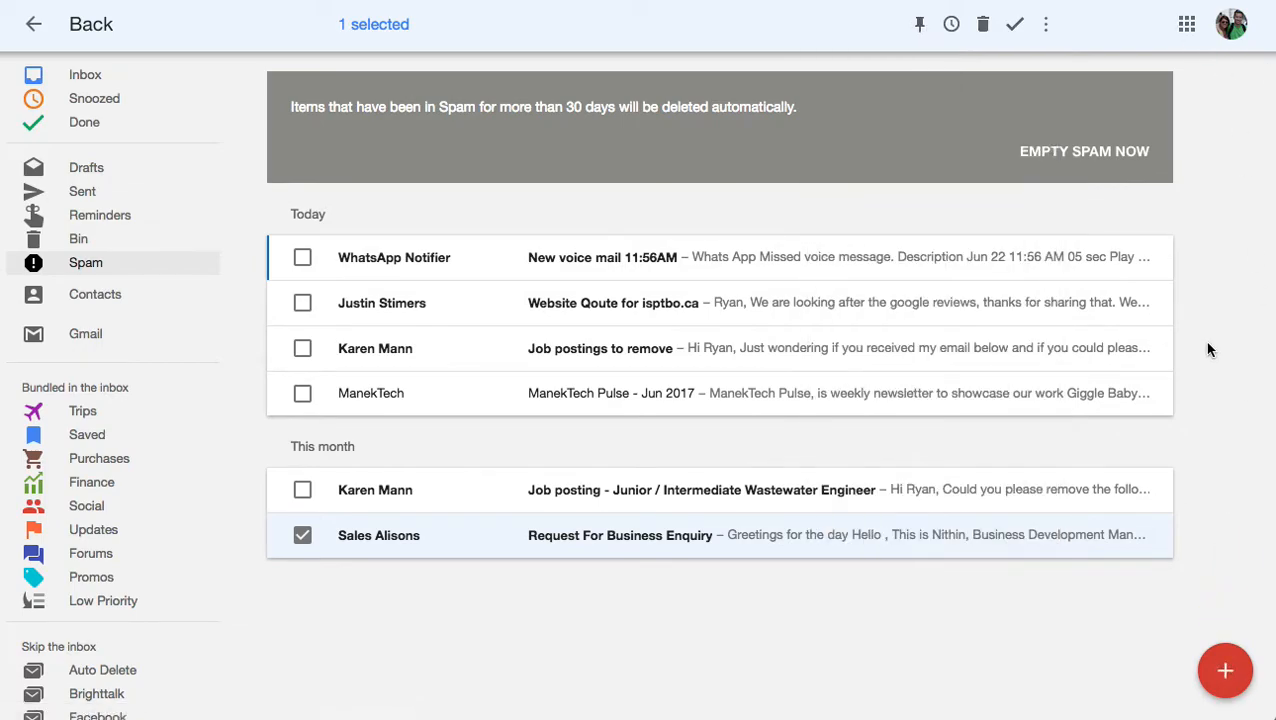
mouse_move(962, 578)
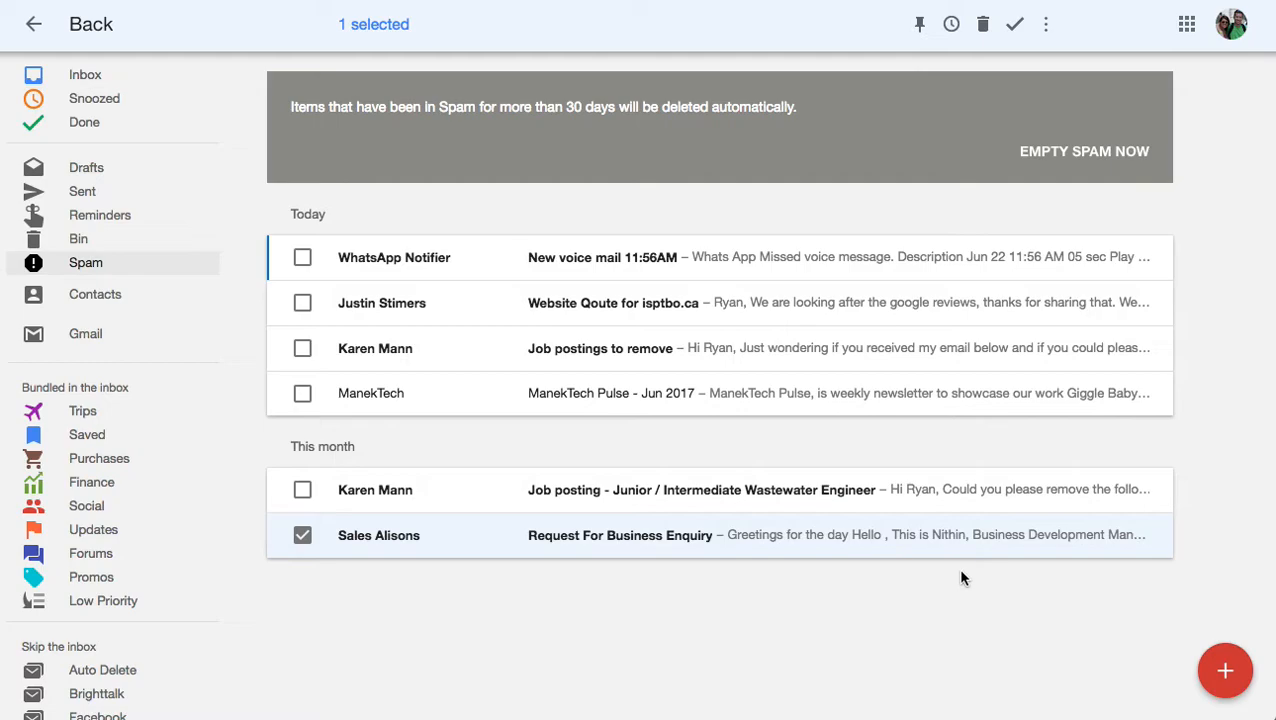
mouse_move(494, 264)
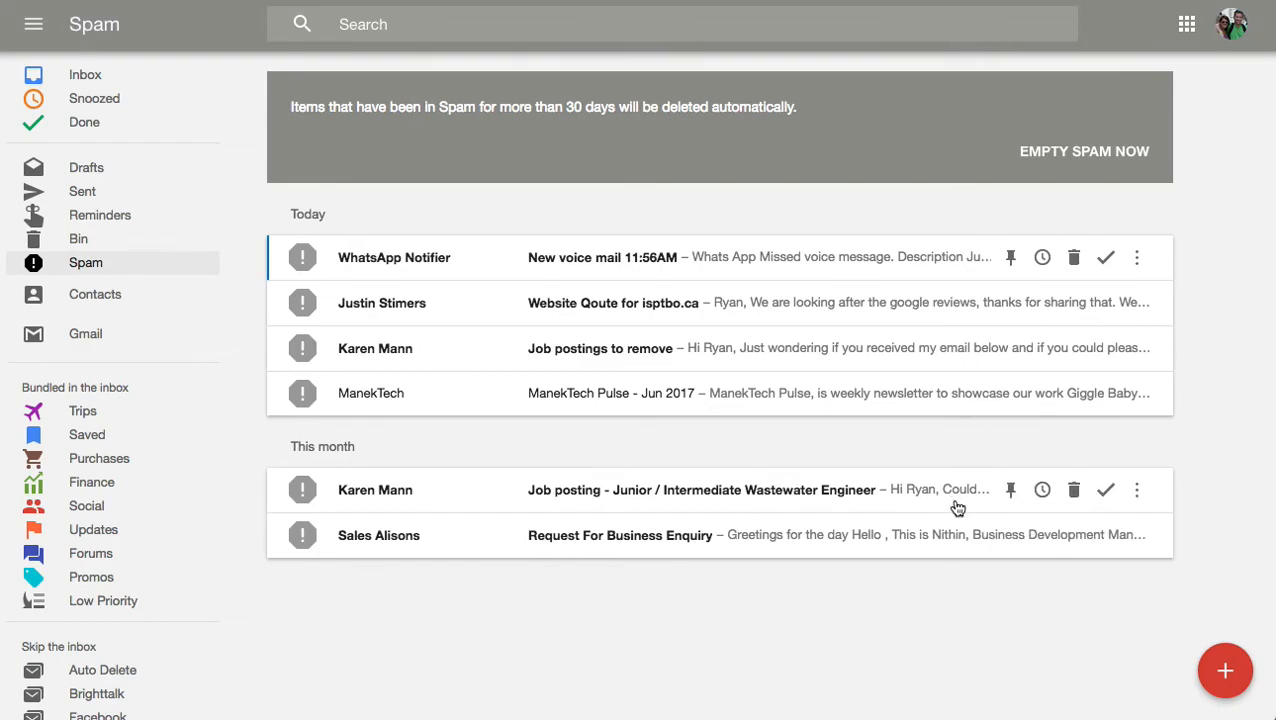
mouse_move(87, 334)
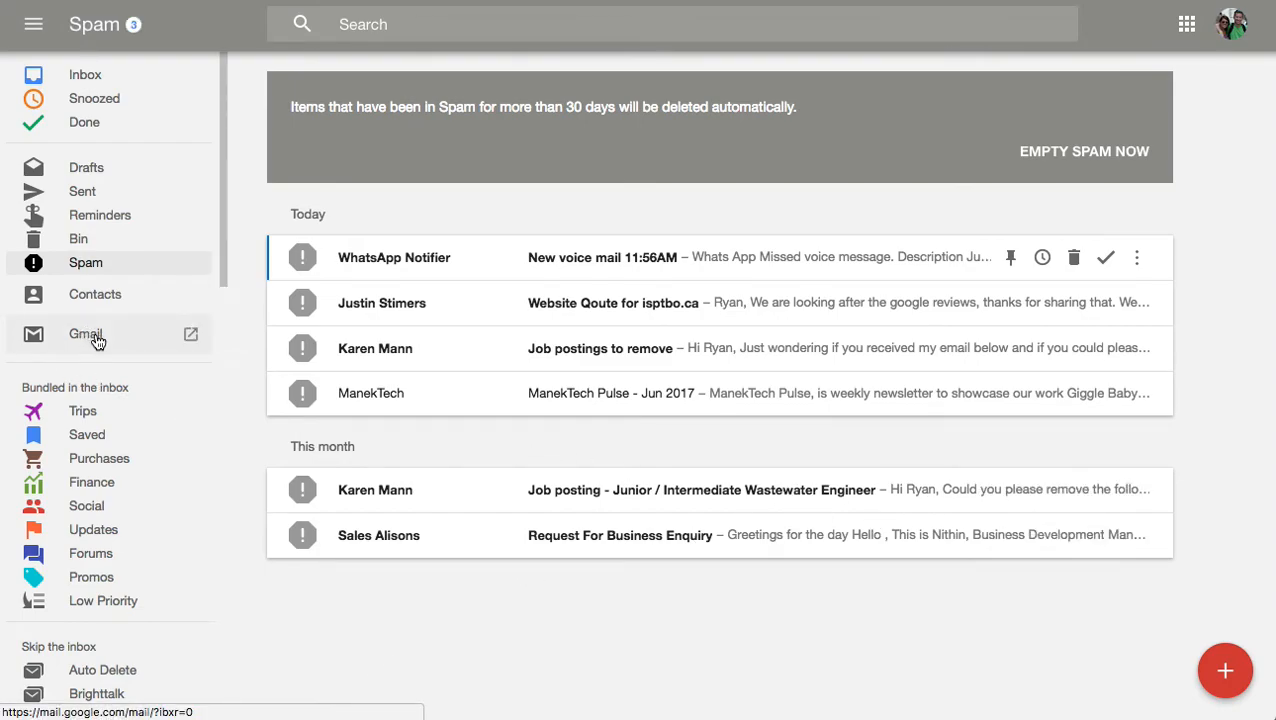
click(85, 334)
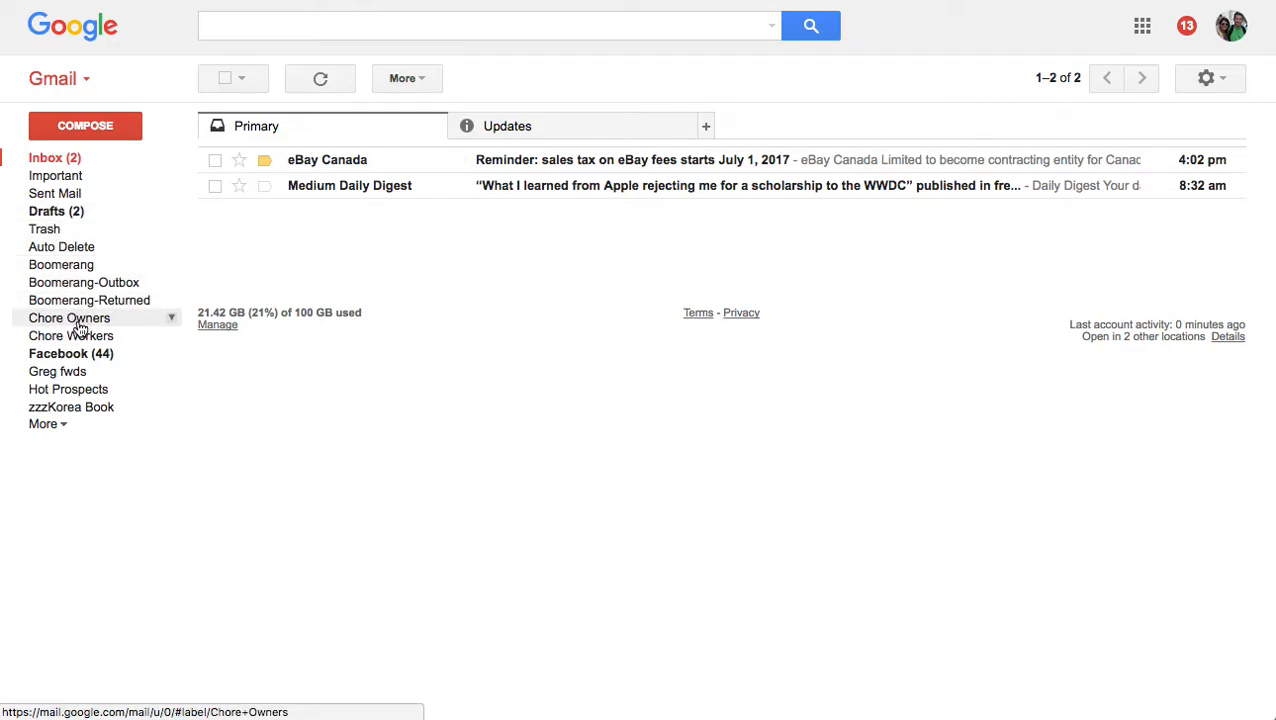
click(43, 424)
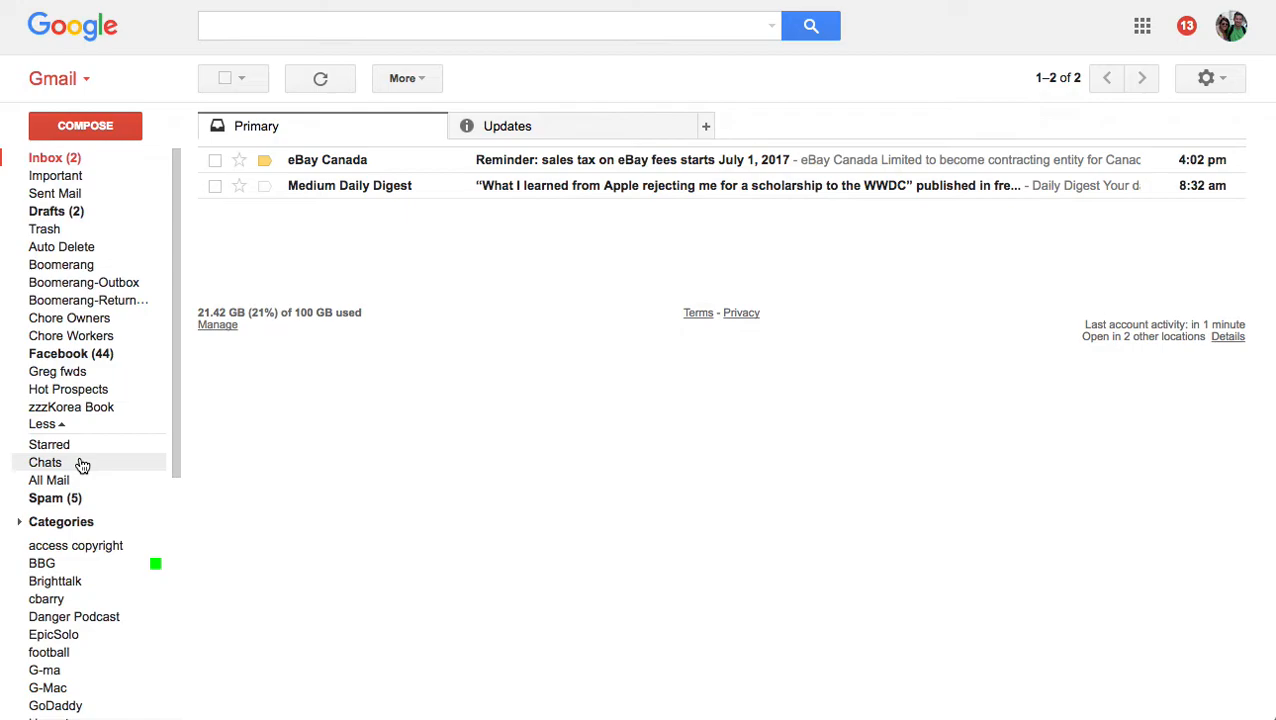
click(43, 498)
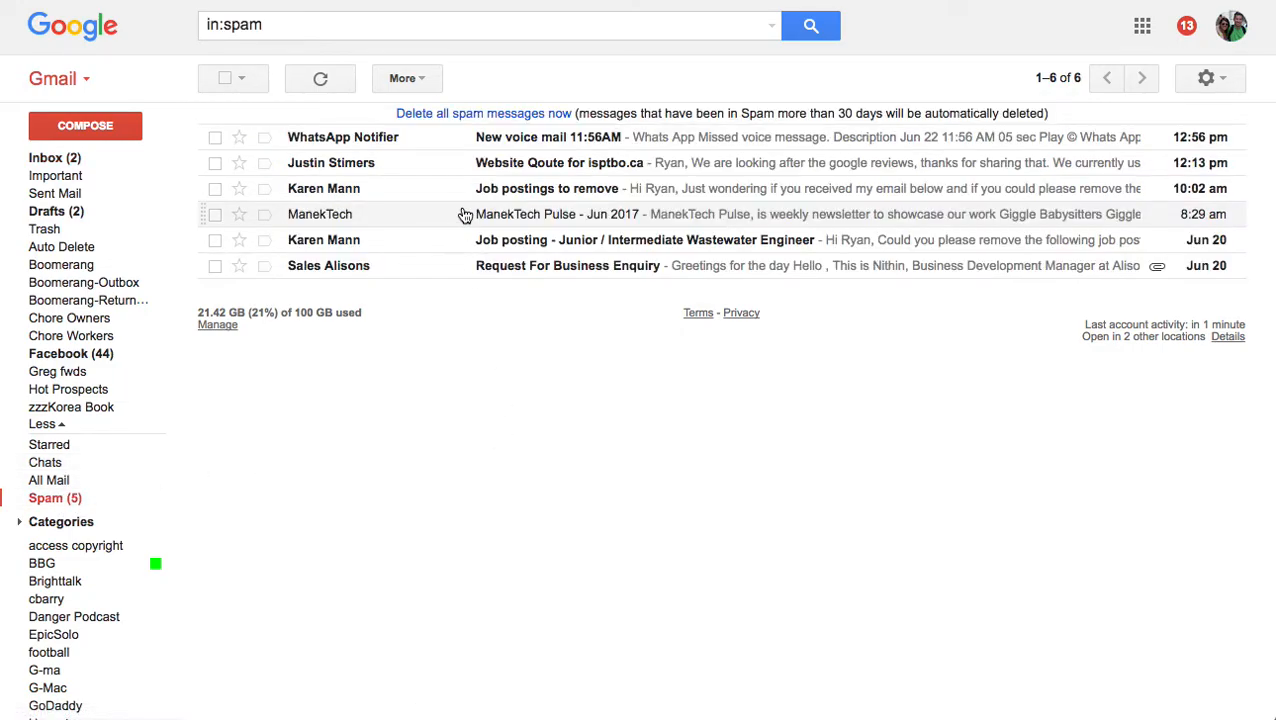
click(214, 188)
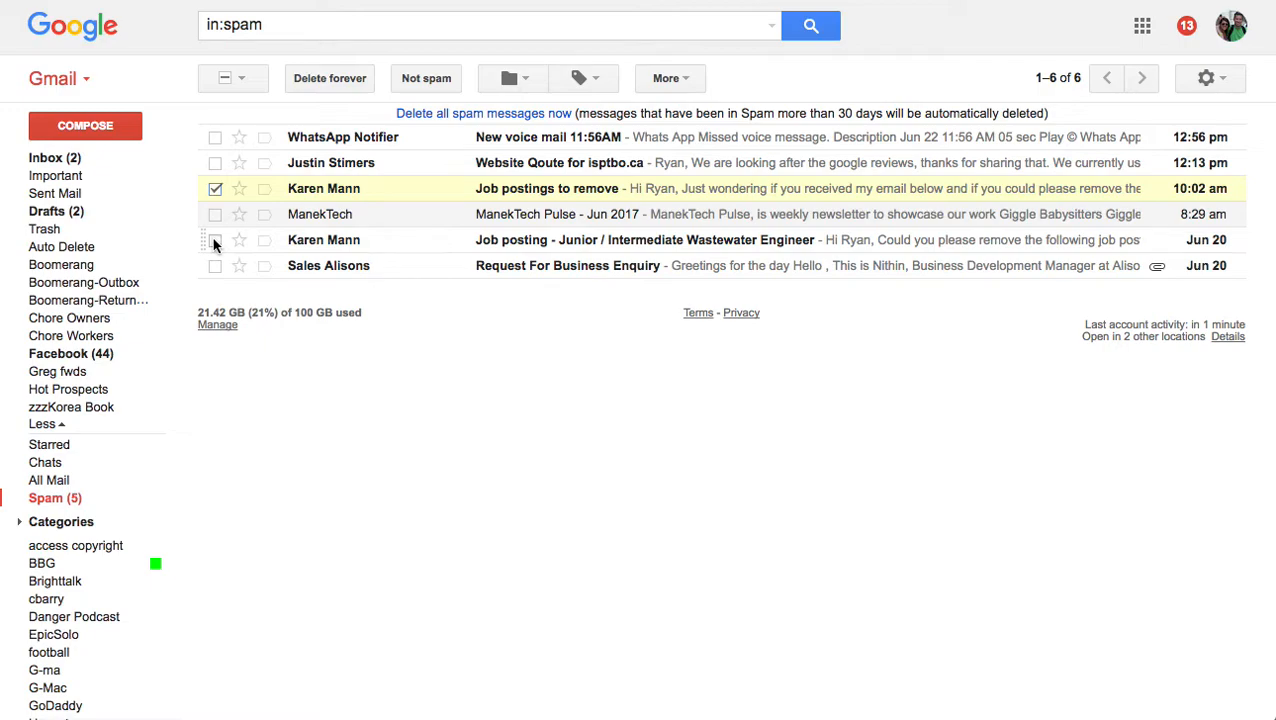
click(215, 239)
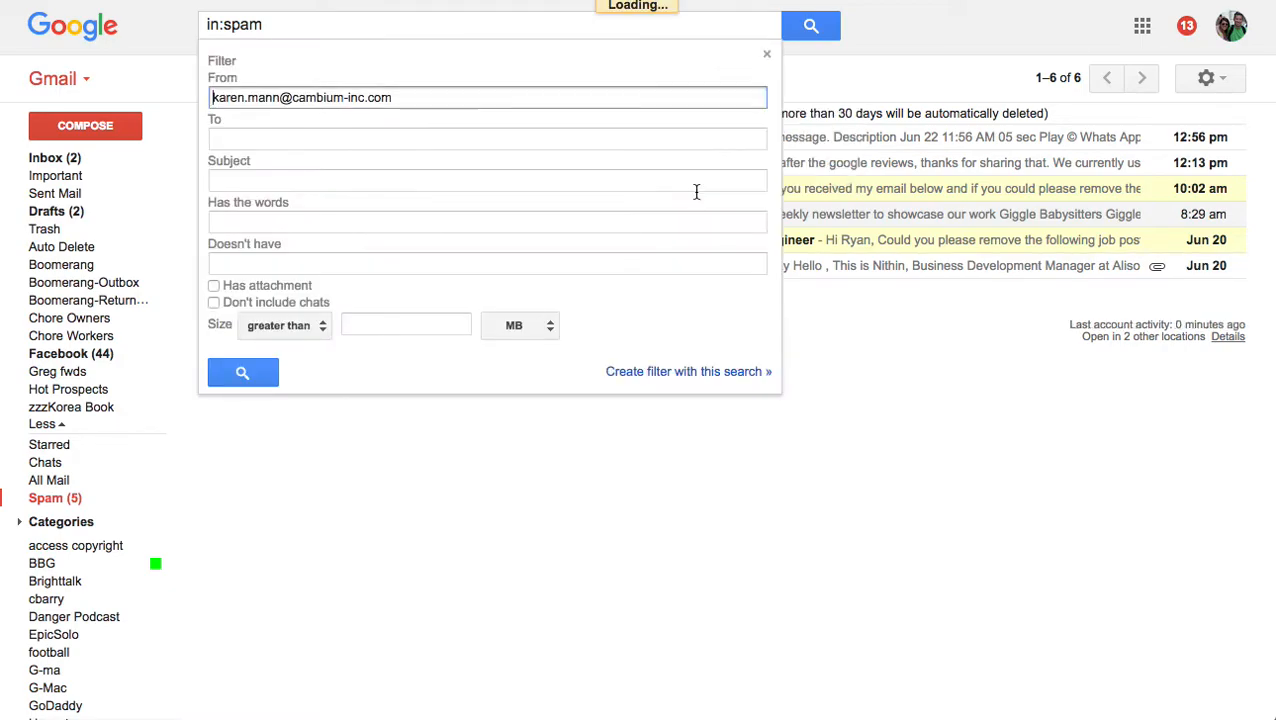
click(242, 372)
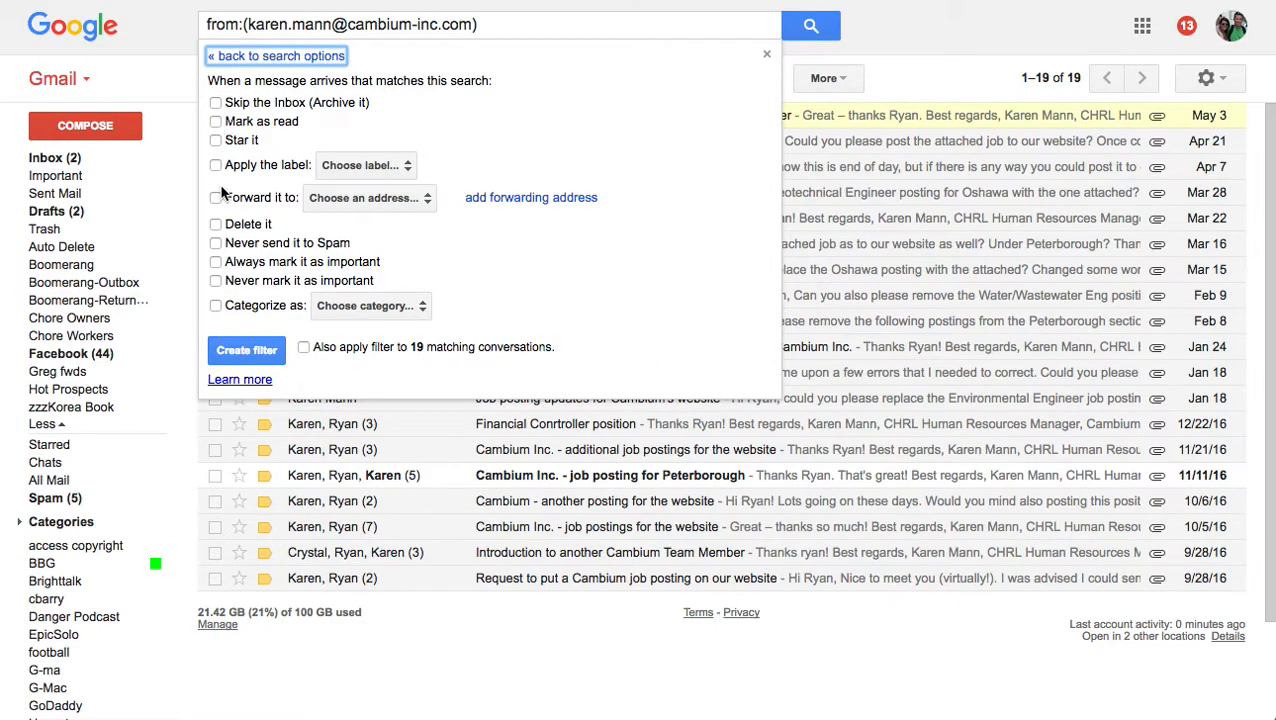
click(215, 243)
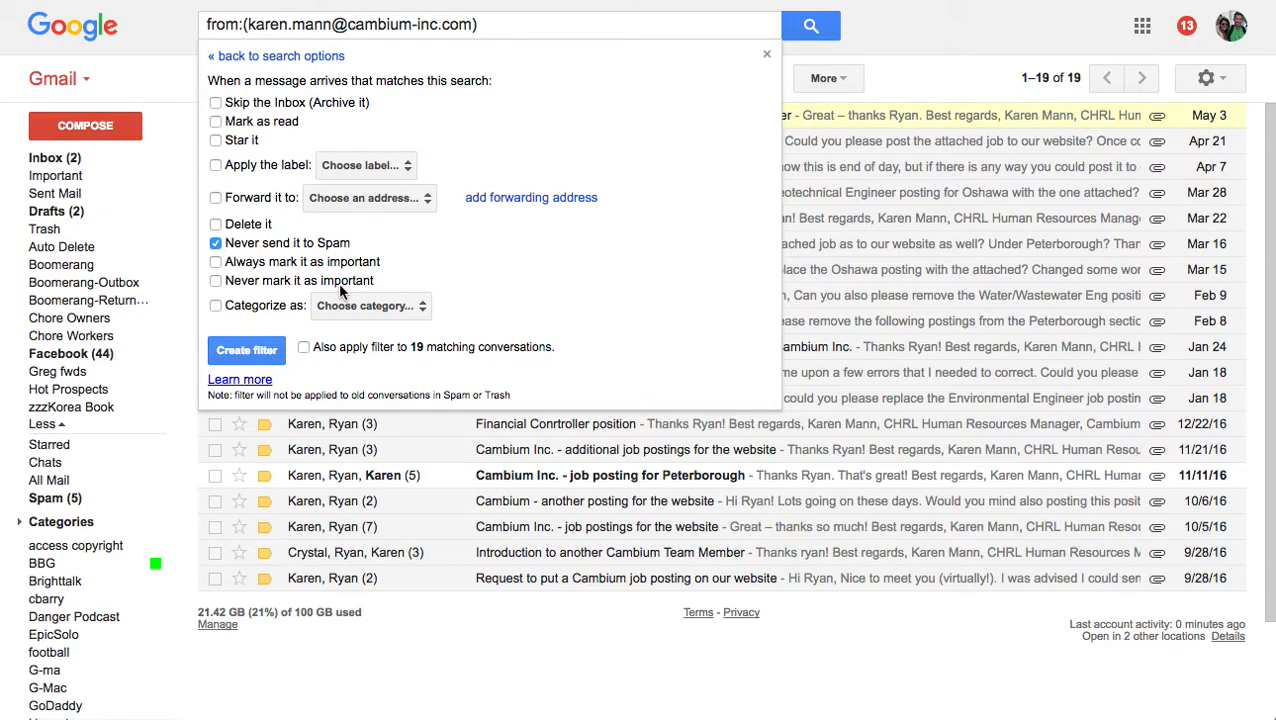
mouse_move(418, 255)
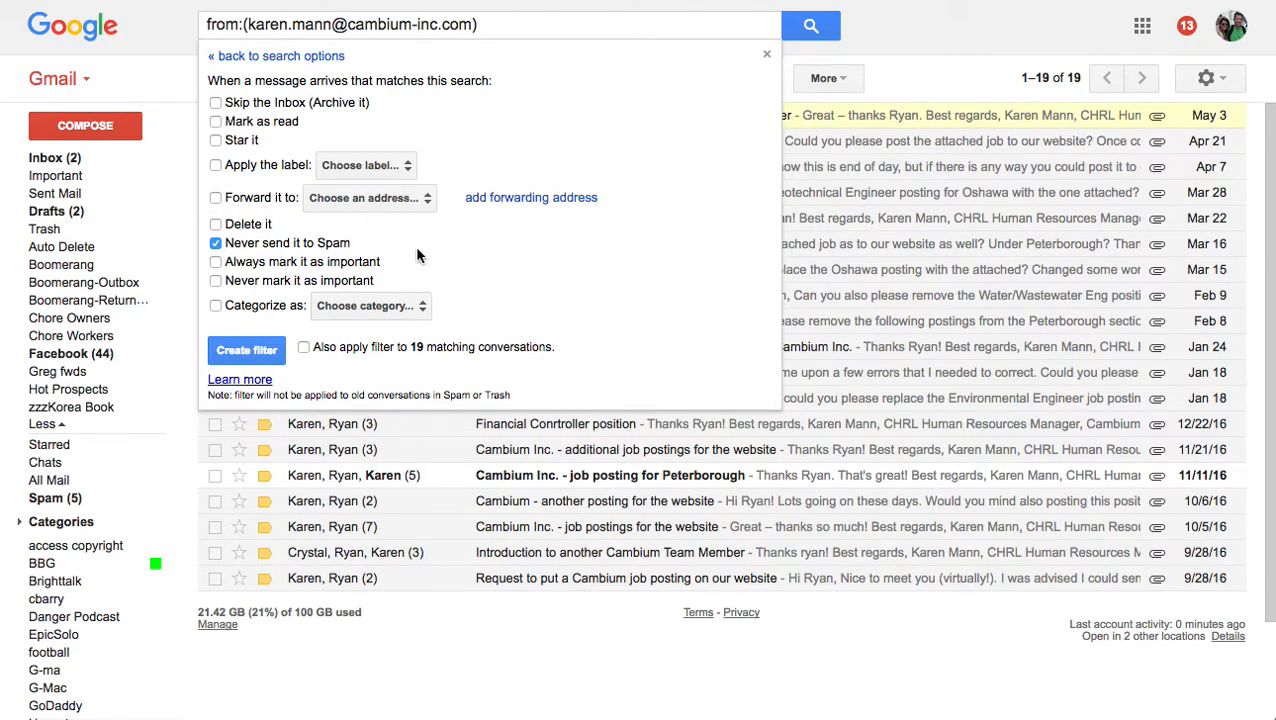
mouse_move(408, 247)
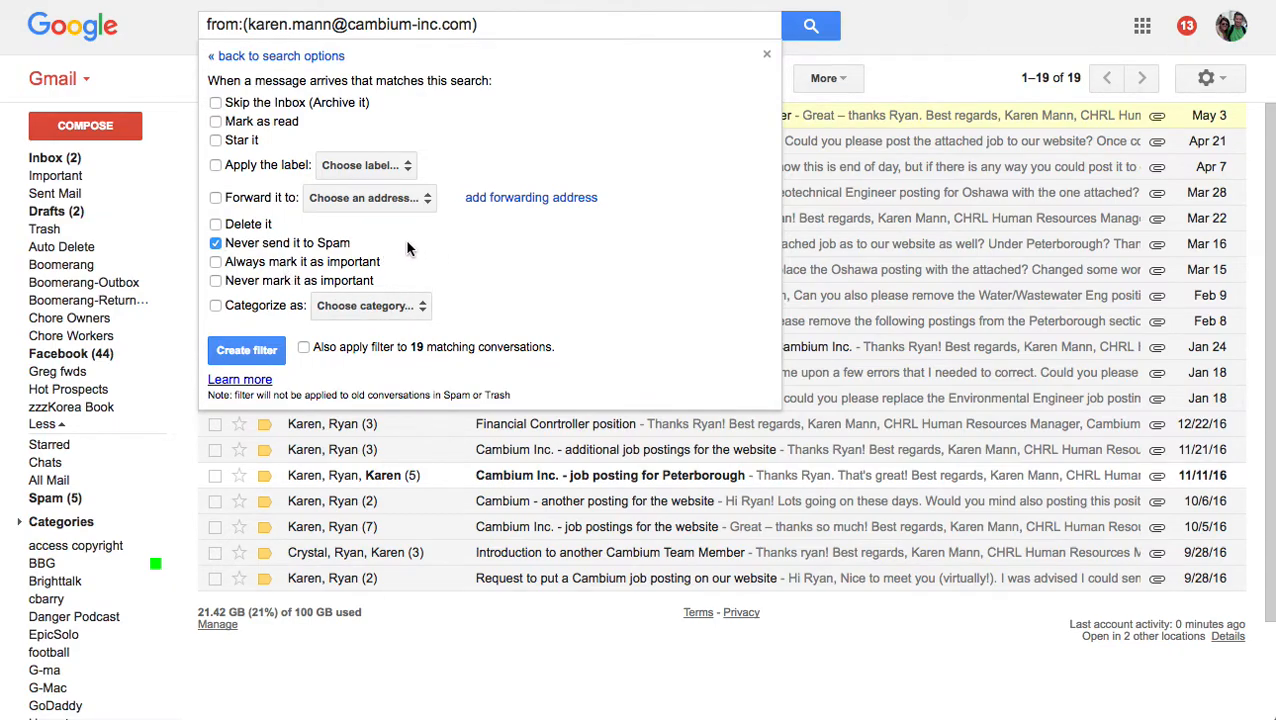
click(215, 261)
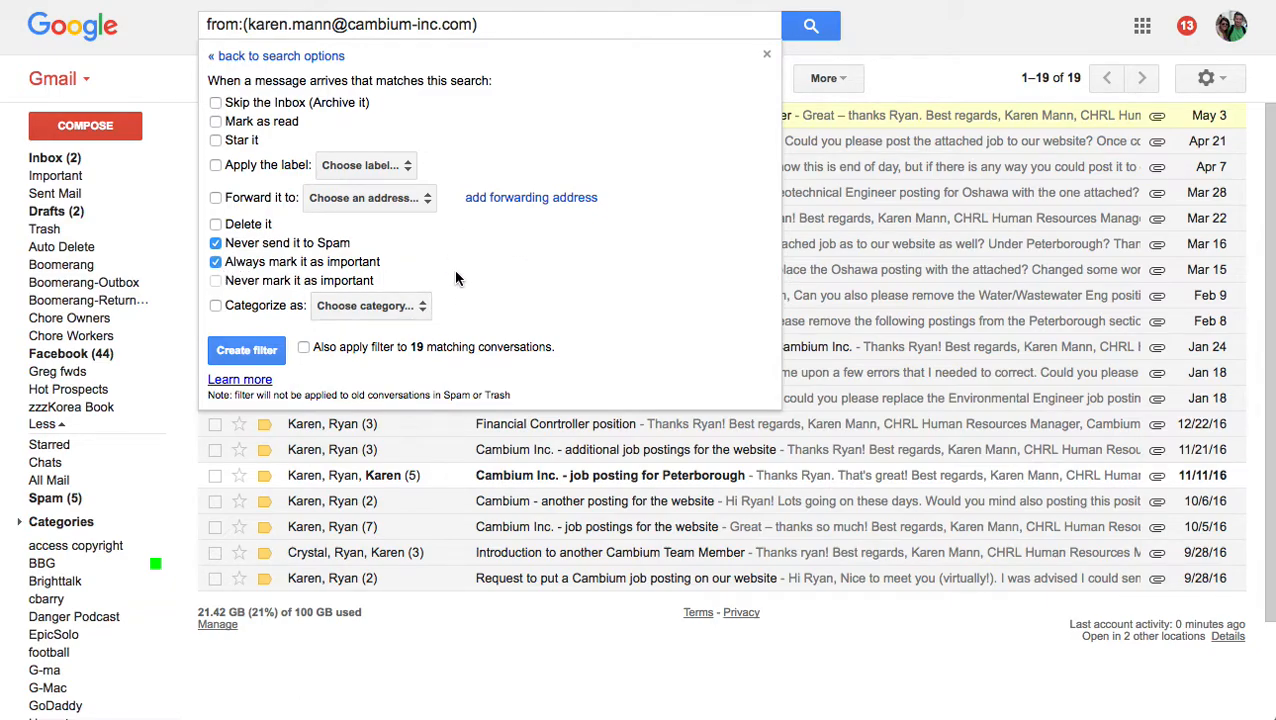
click(304, 347)
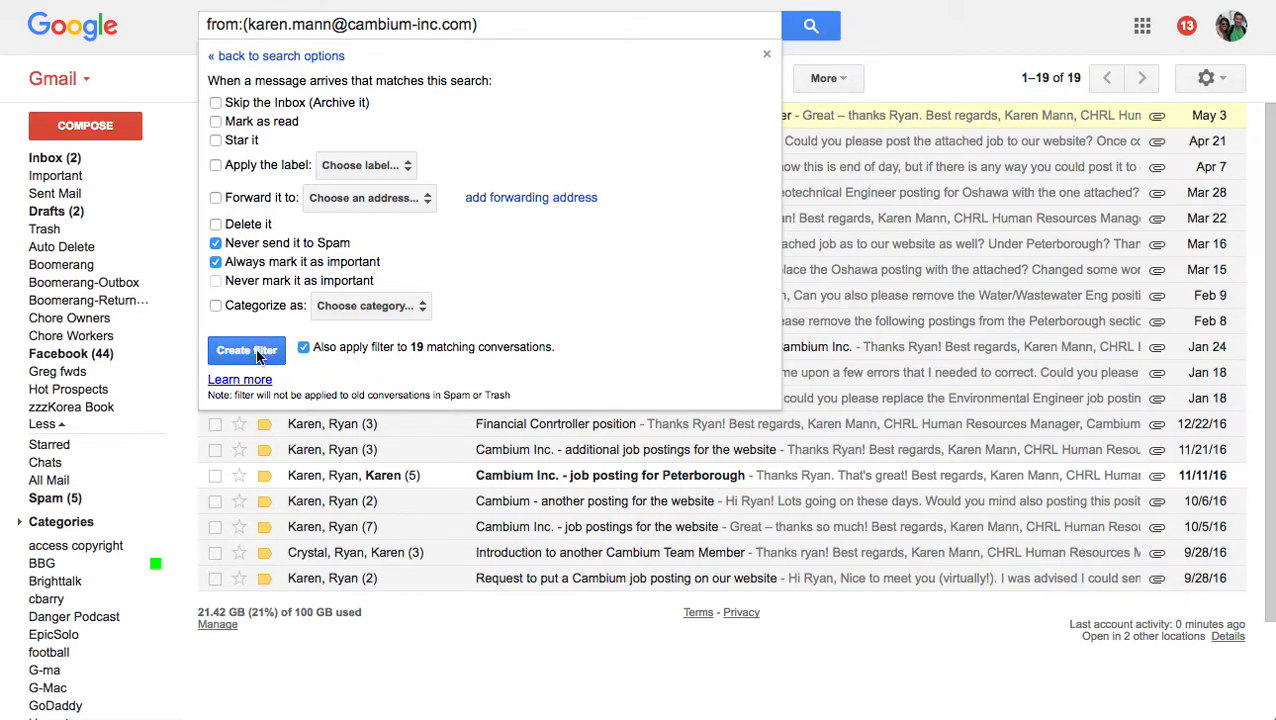
click(246, 350)
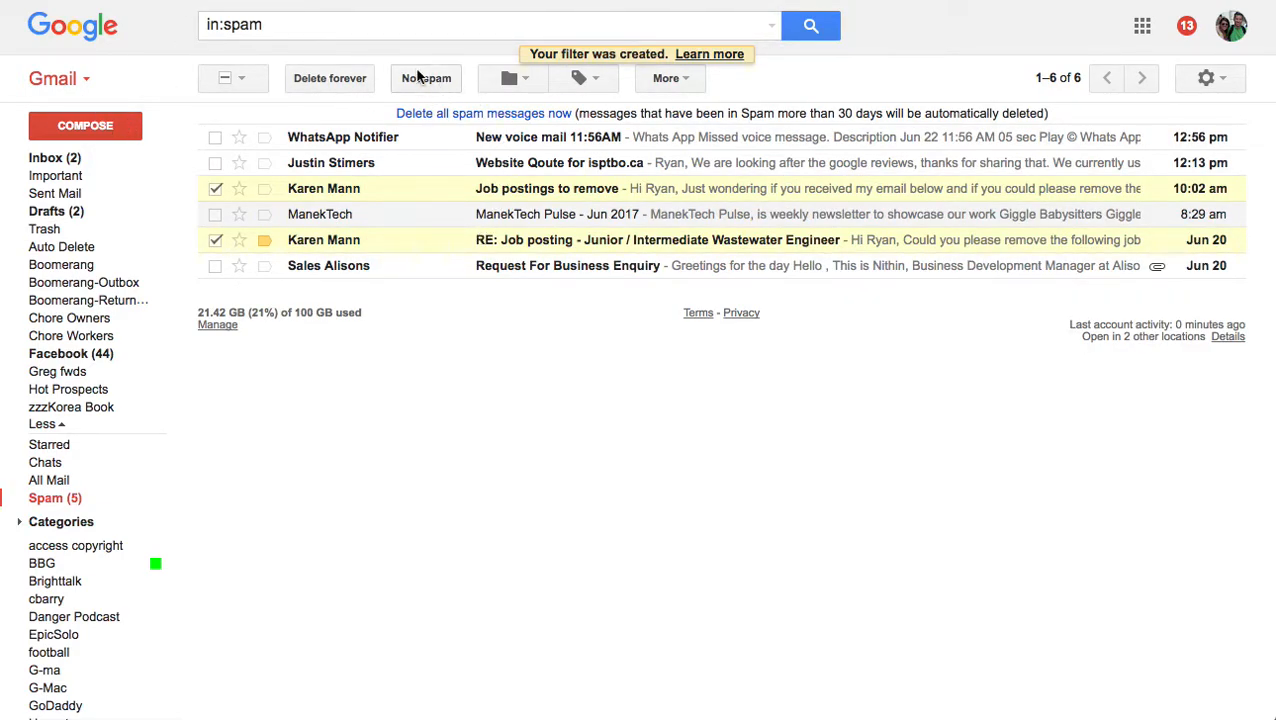
click(425, 78)
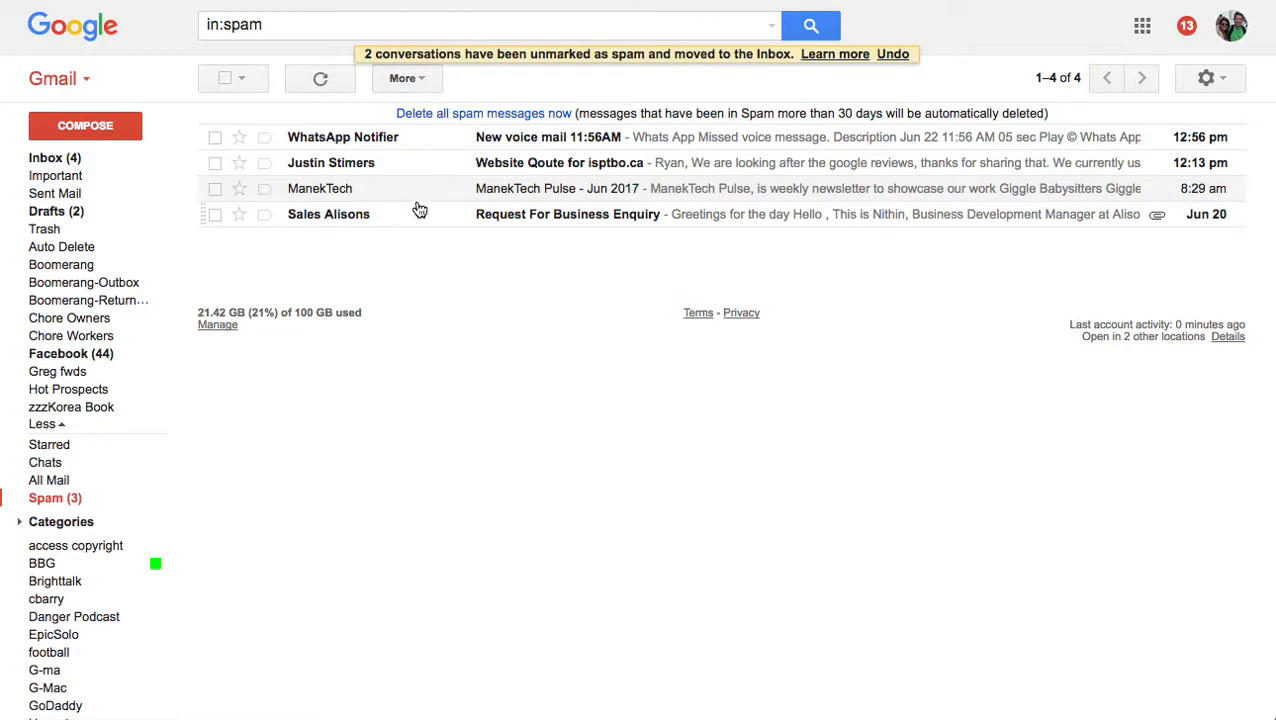
mouse_move(459, 218)
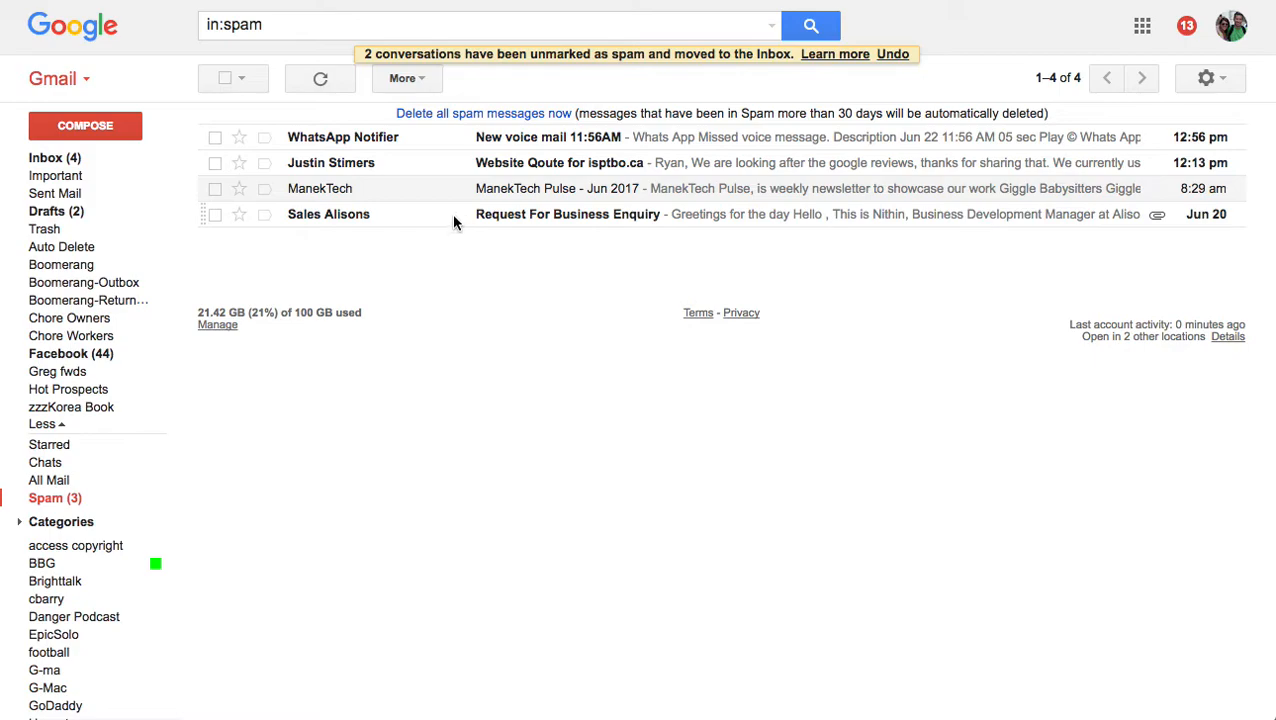
mouse_move(294, 216)
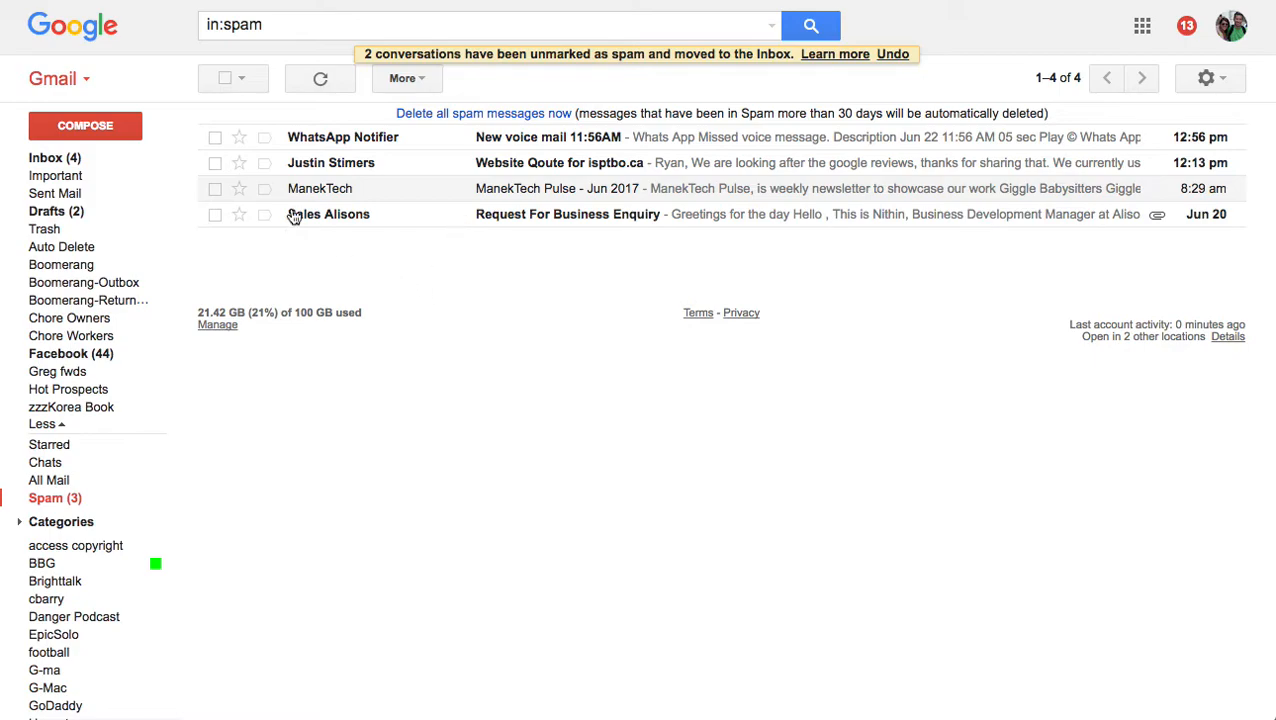
mouse_move(335, 162)
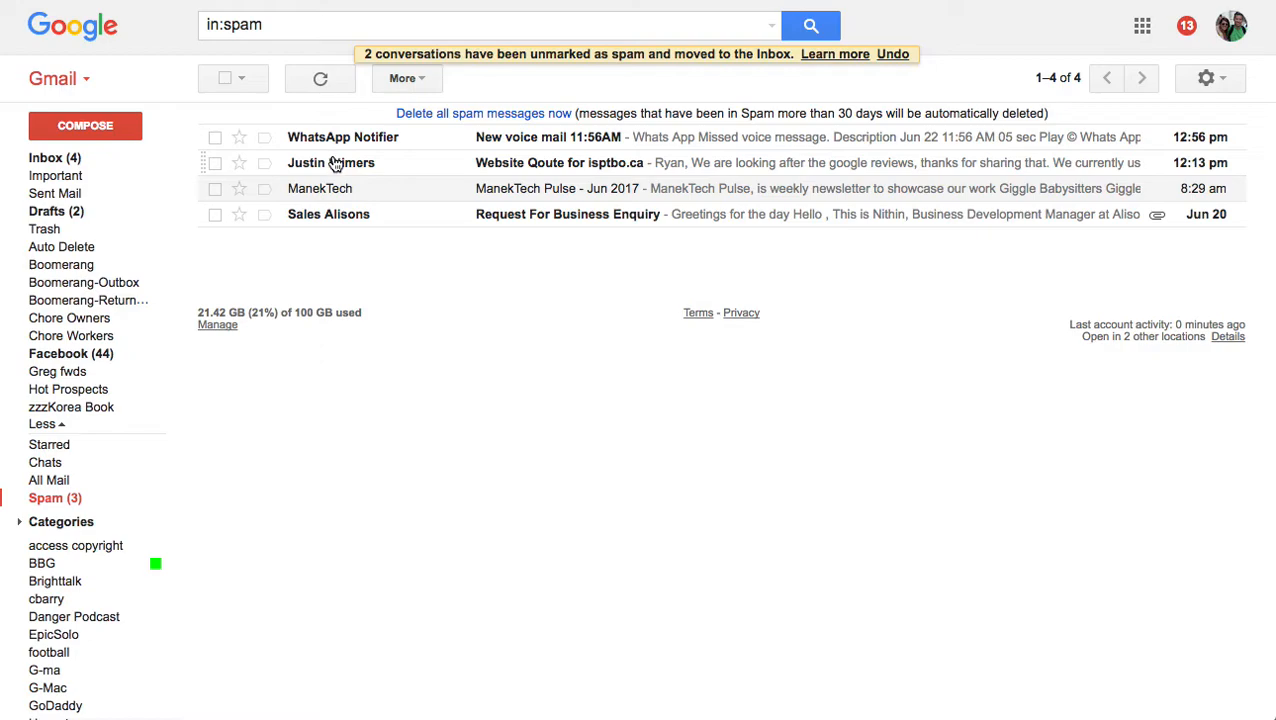
mouse_move(820, 483)
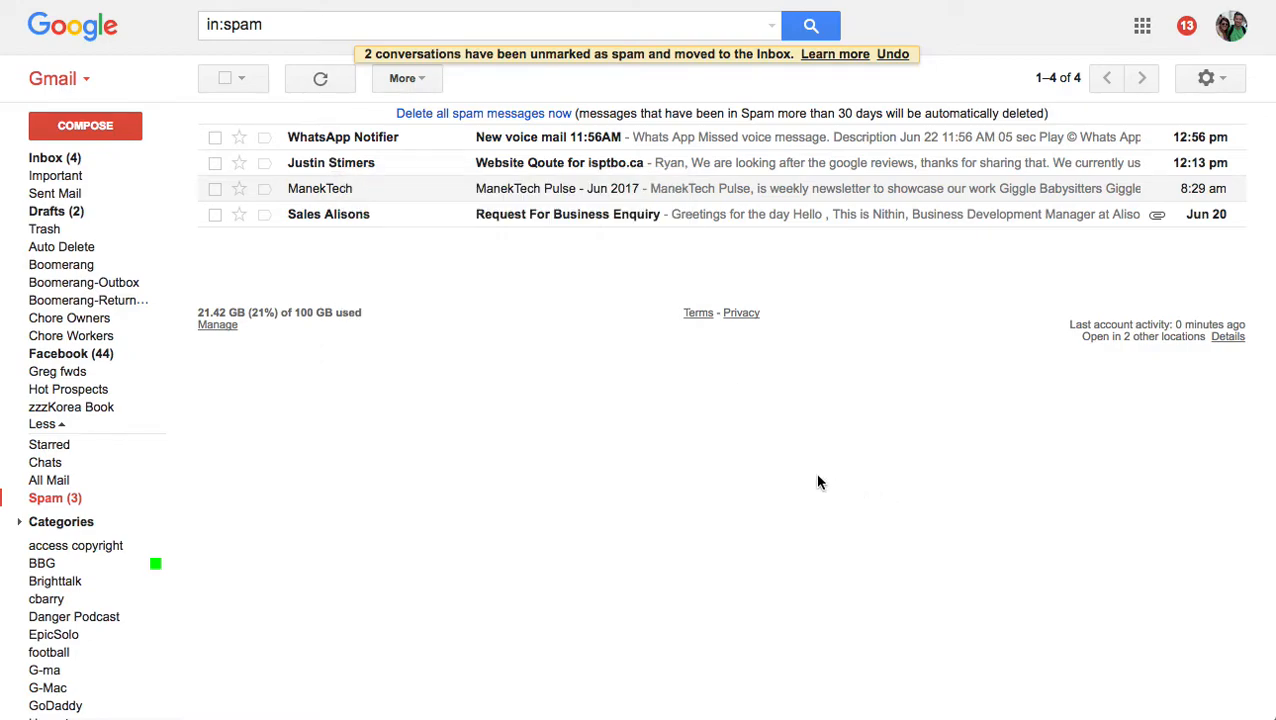
mouse_move(434, 311)
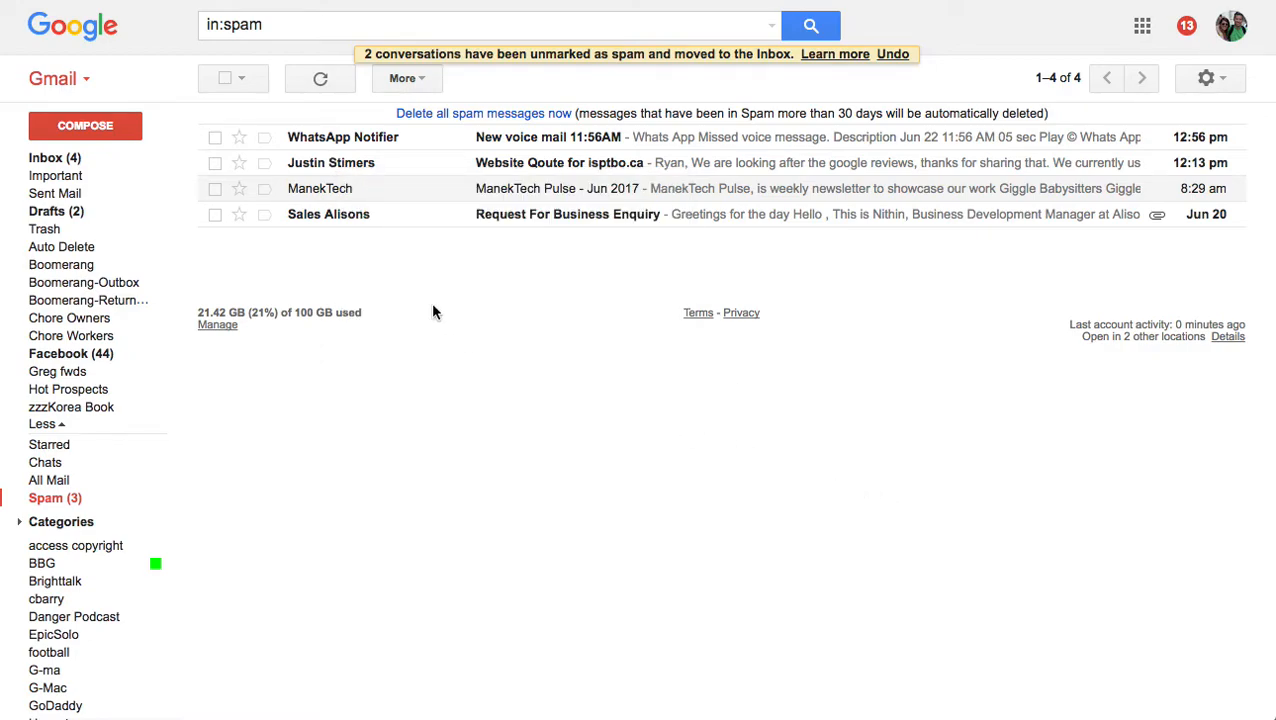
click(214, 162)
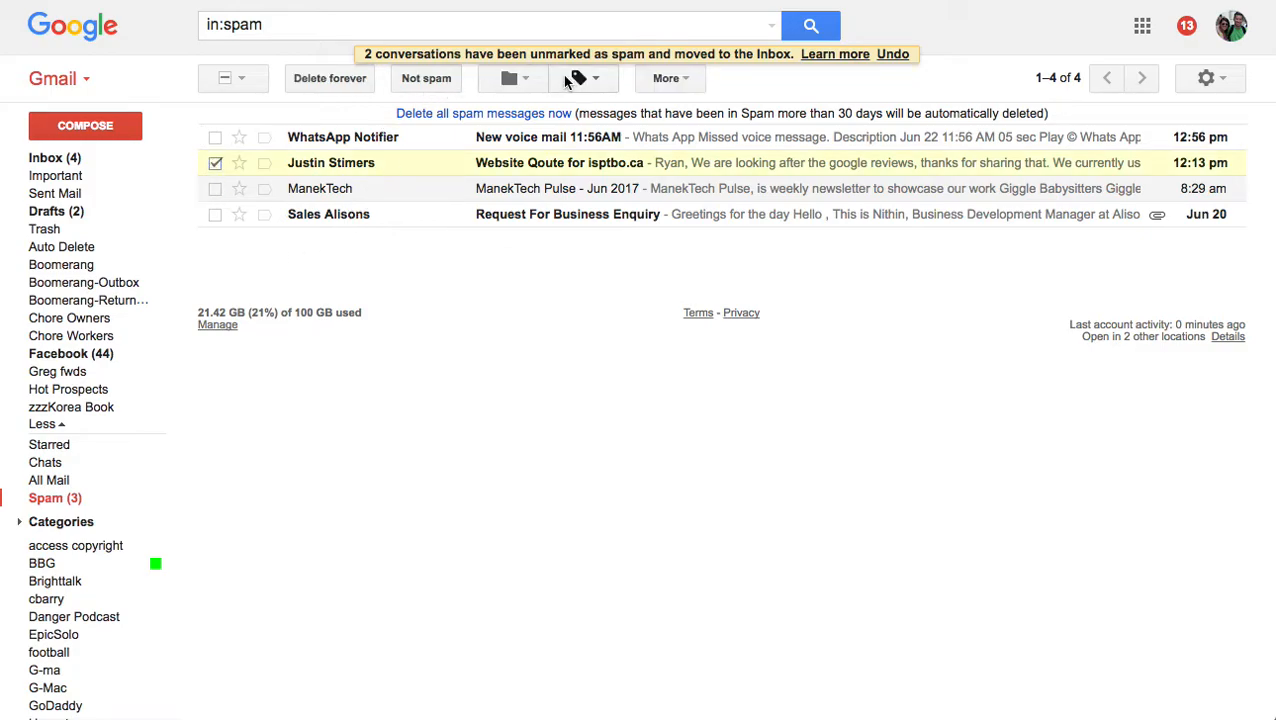
mouse_move(680, 88)
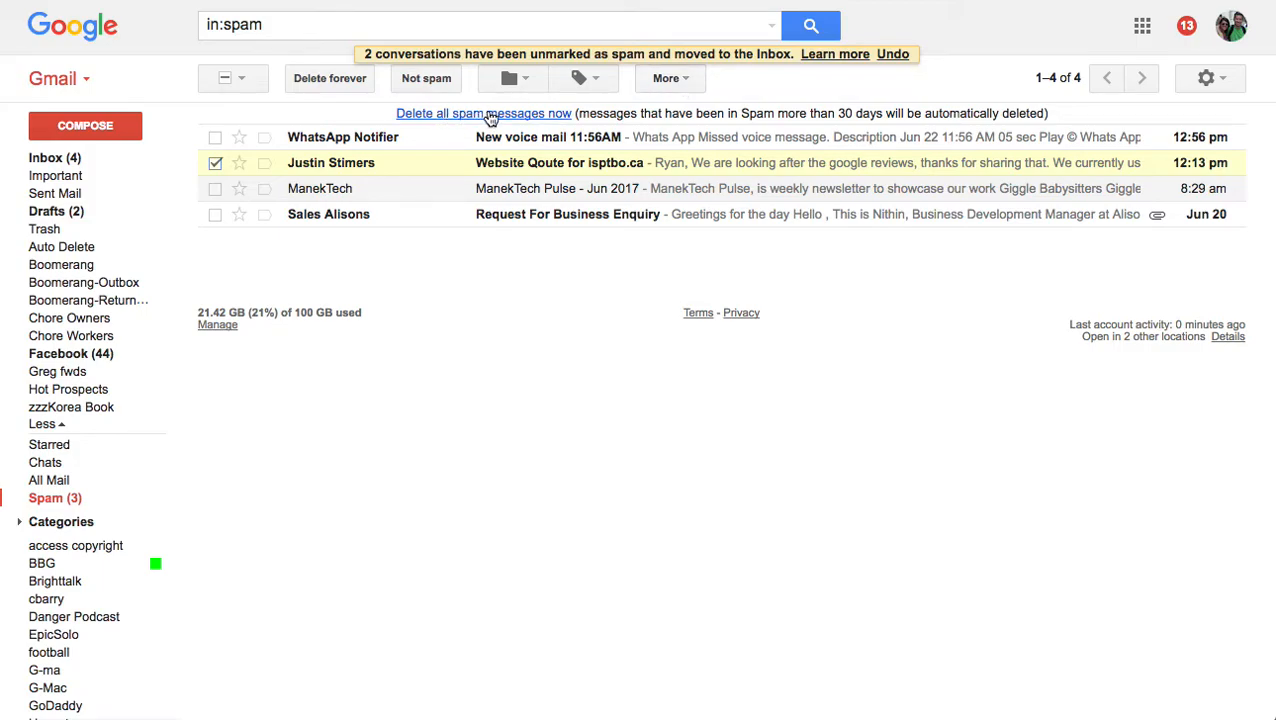
click(669, 78)
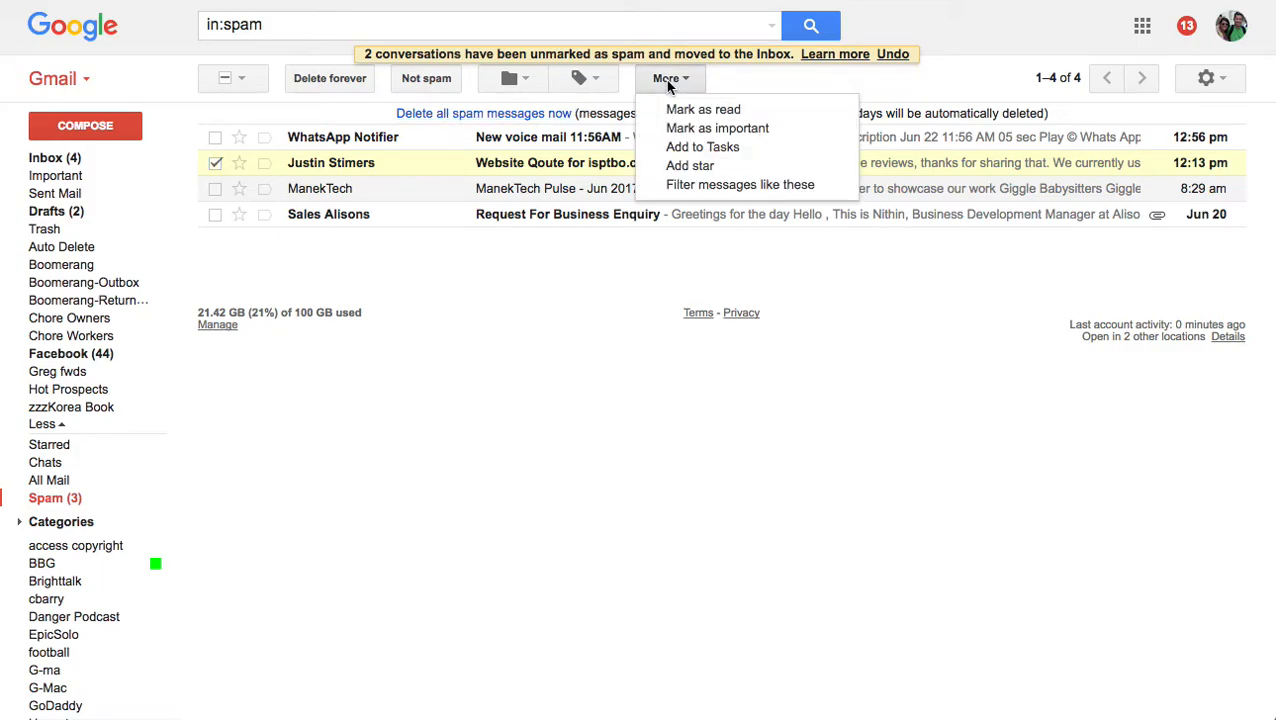
click(739, 184)
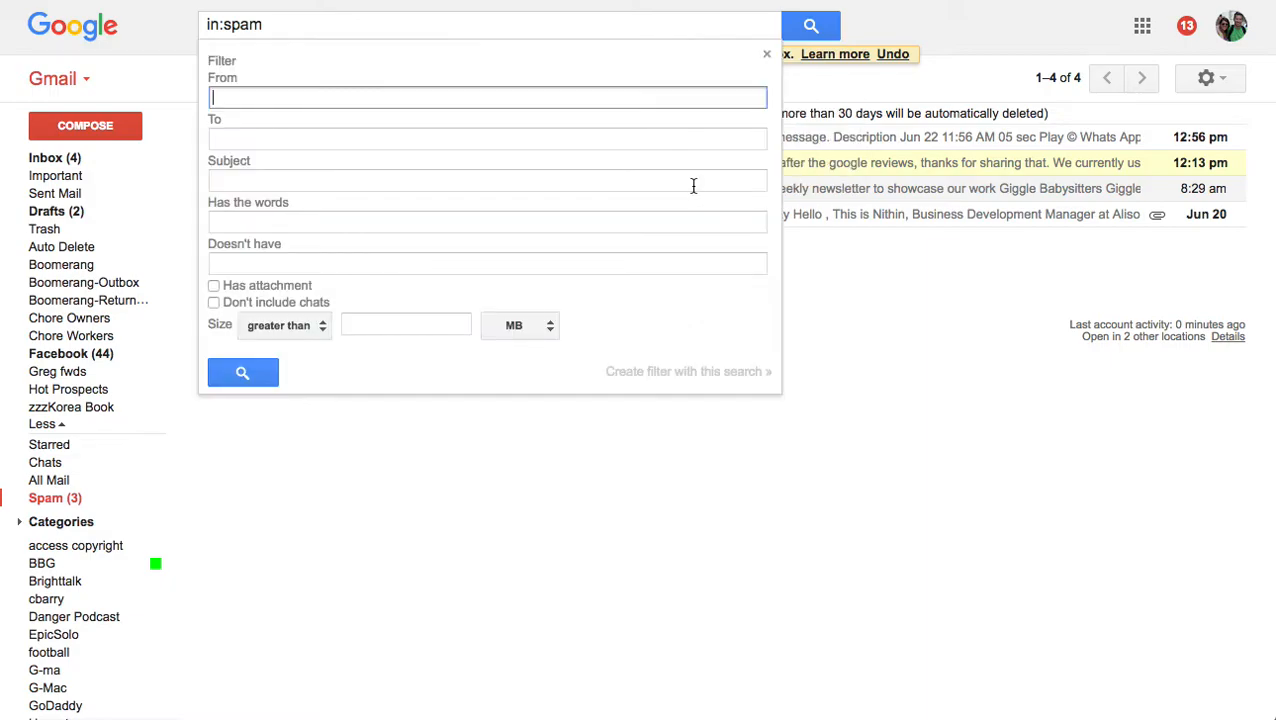
mouse_move(660, 373)
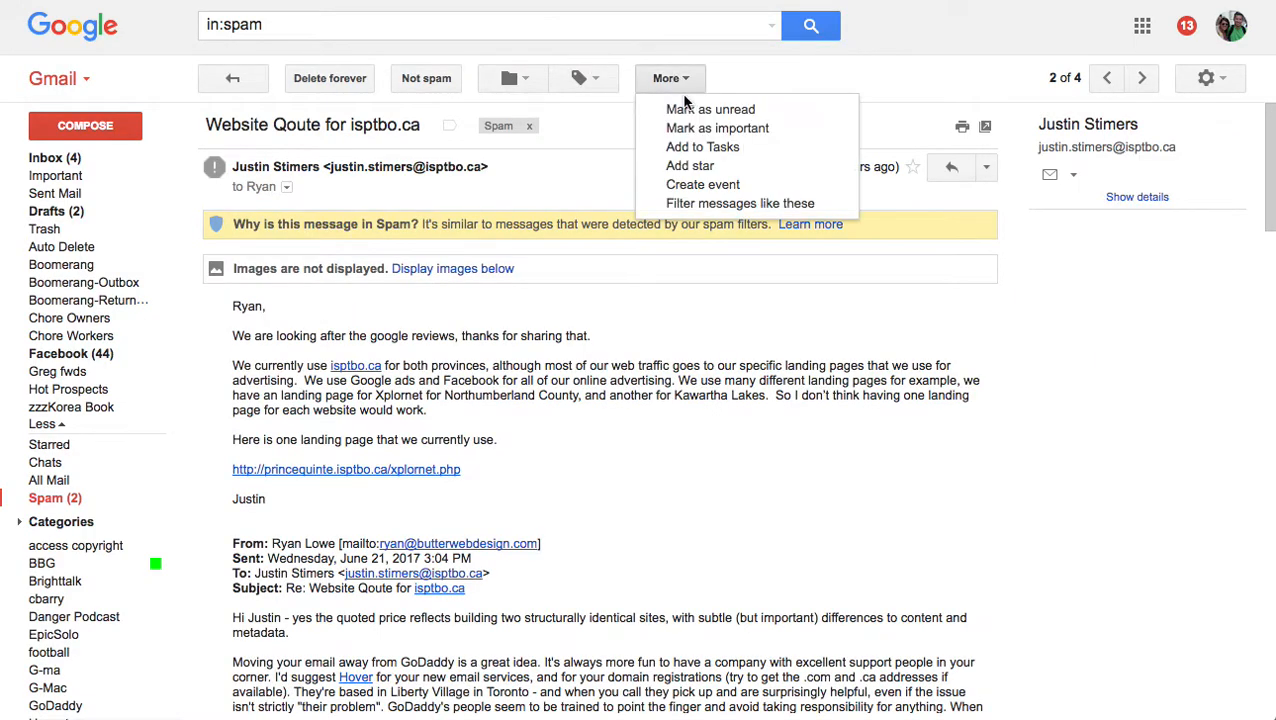
click(739, 203)
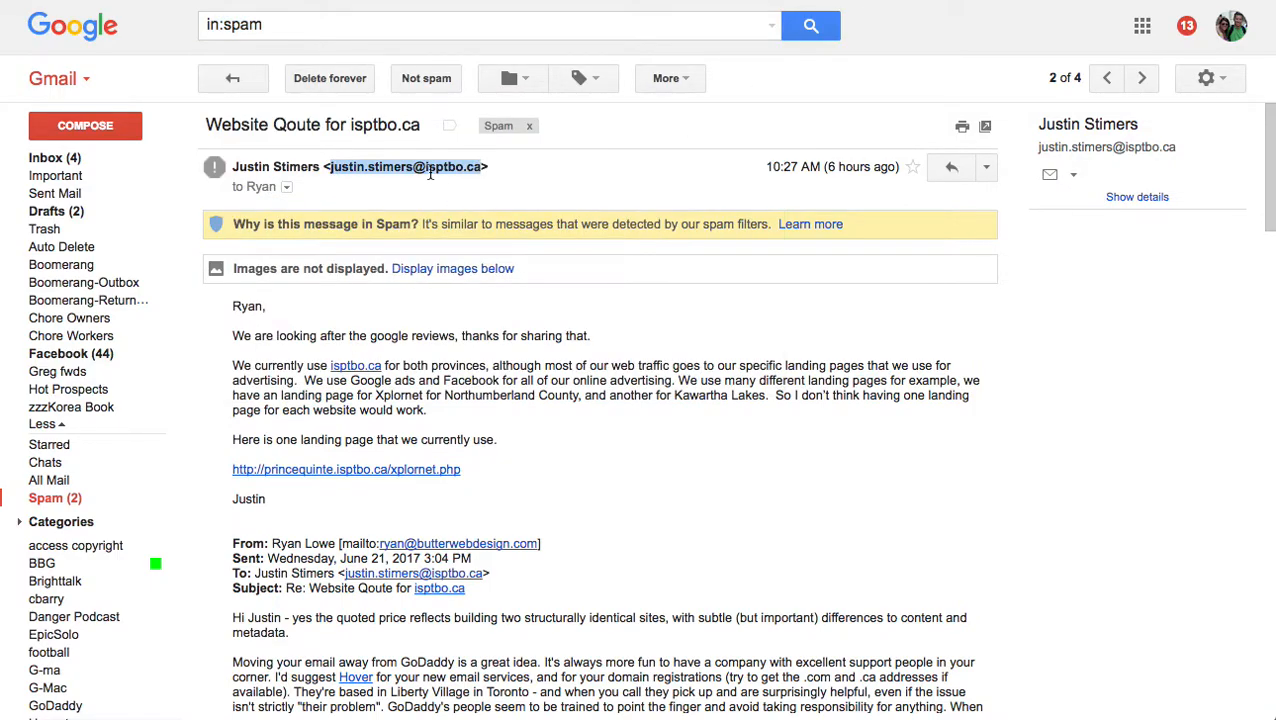
mouse_move(640, 78)
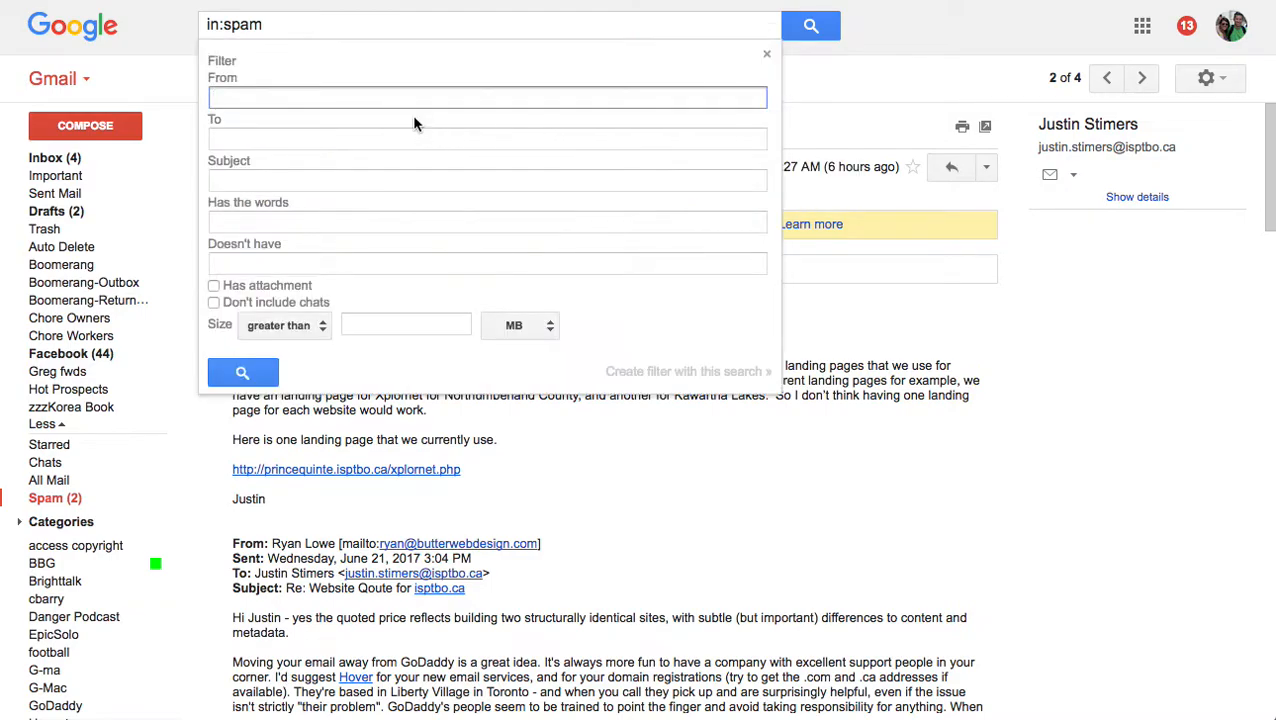
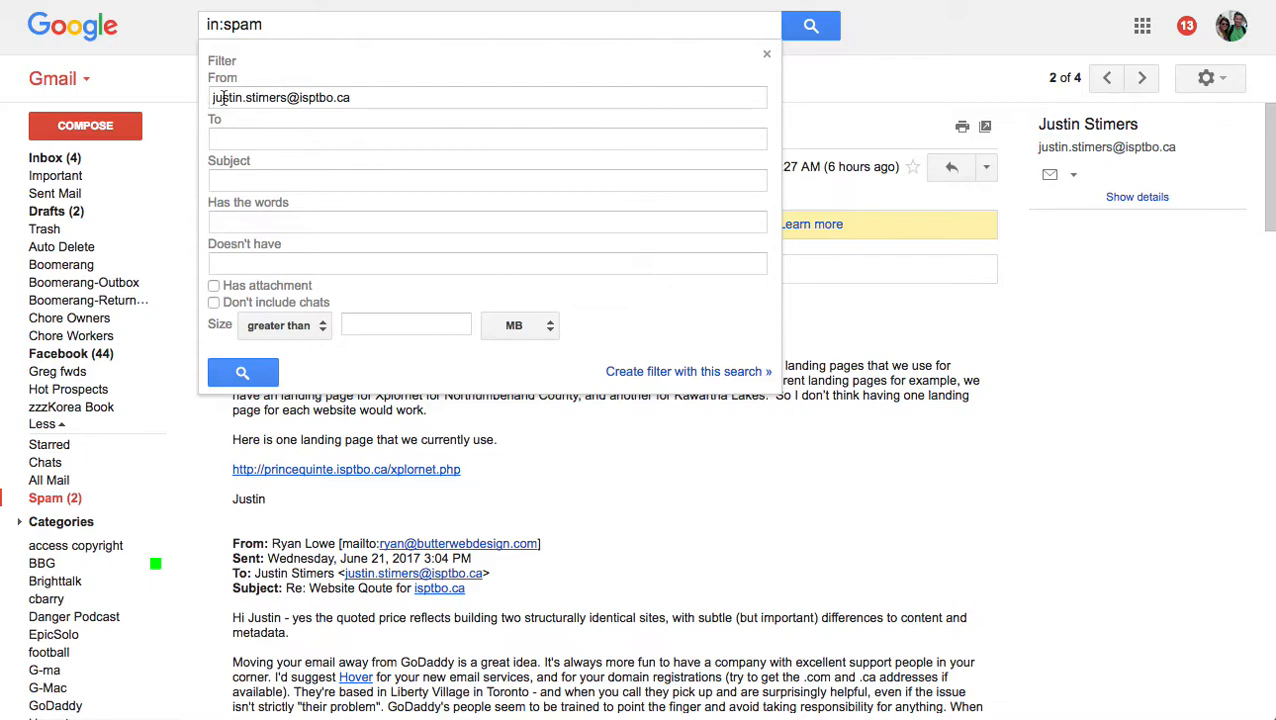
click(487, 138)
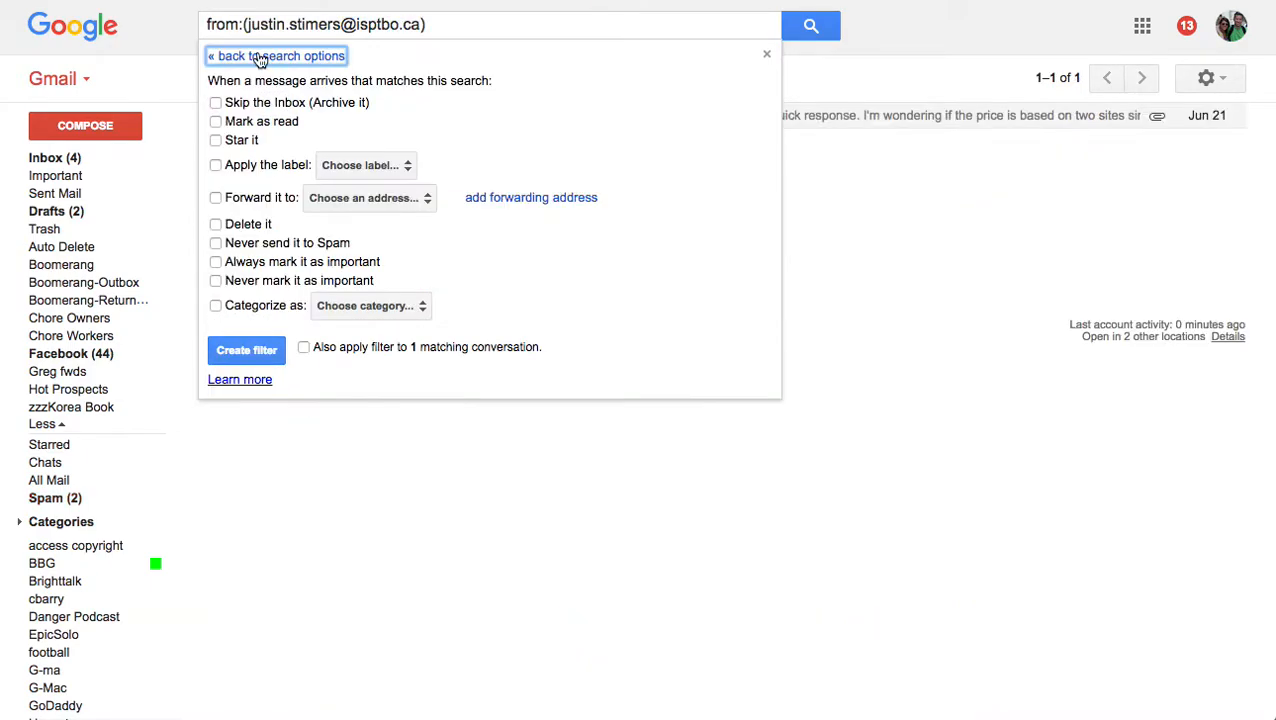
mouse_move(265, 208)
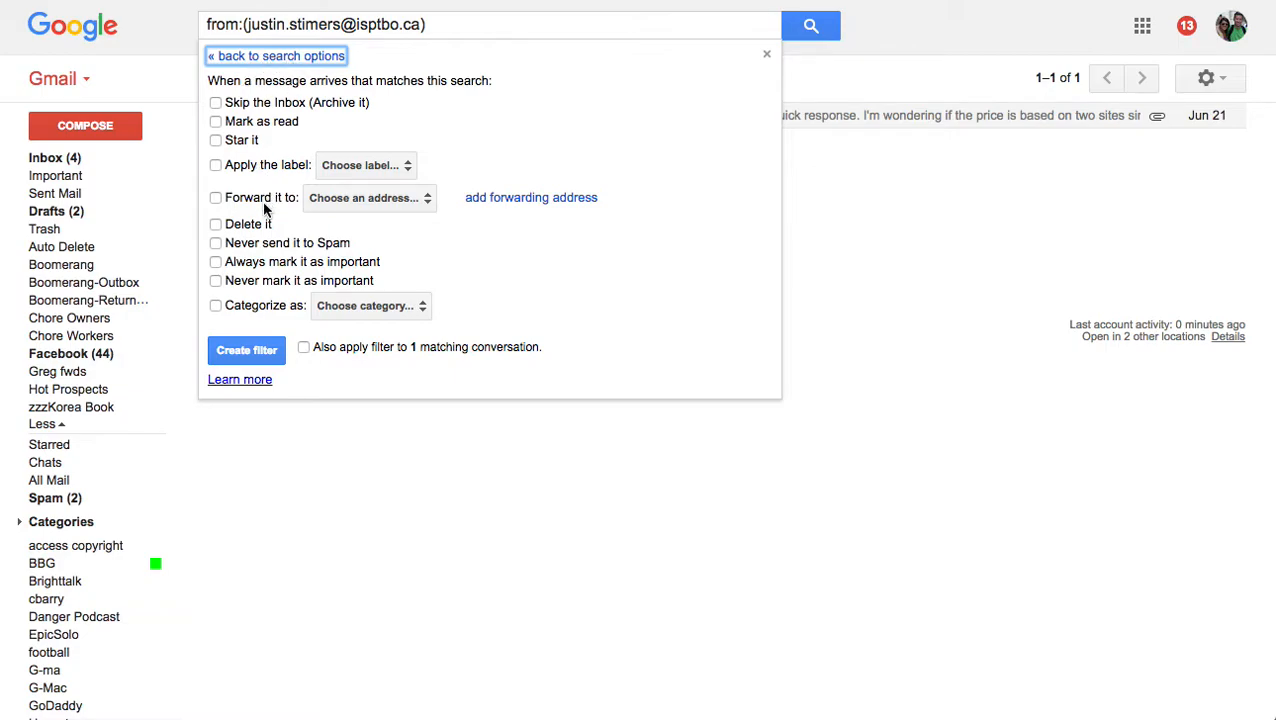
click(215, 243)
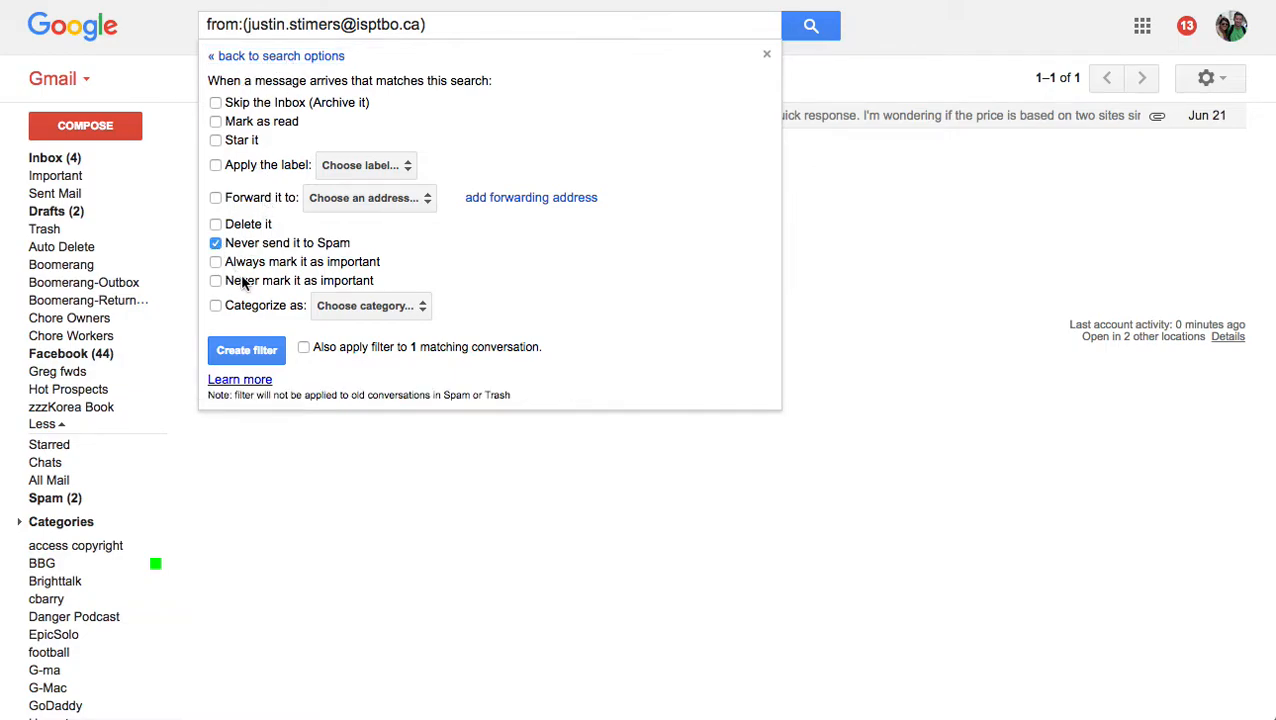
click(215, 261)
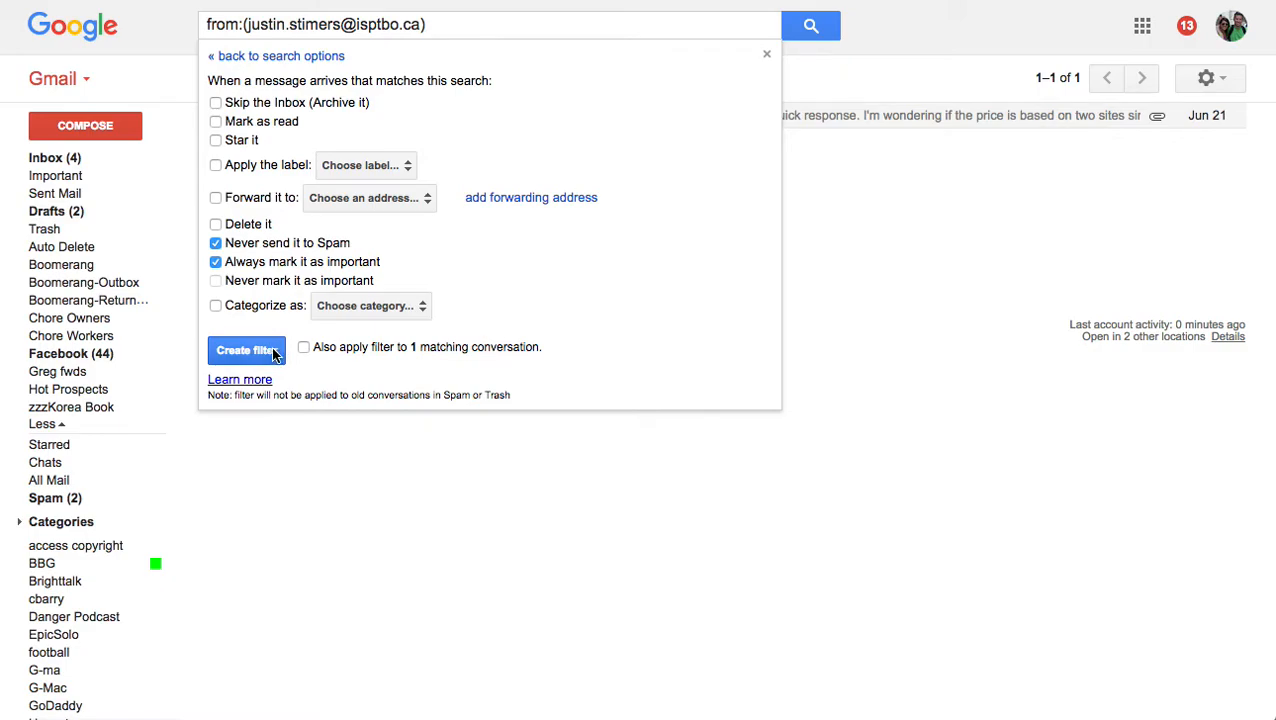
click(304, 347)
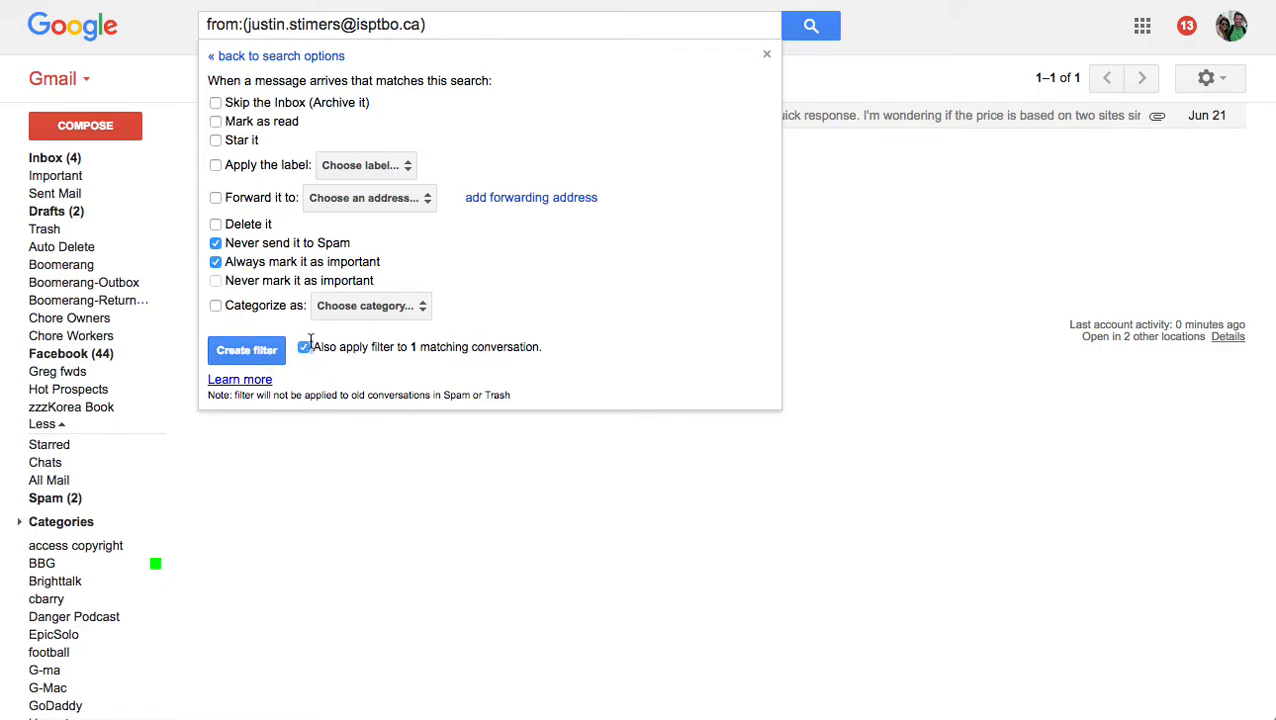
click(246, 350)
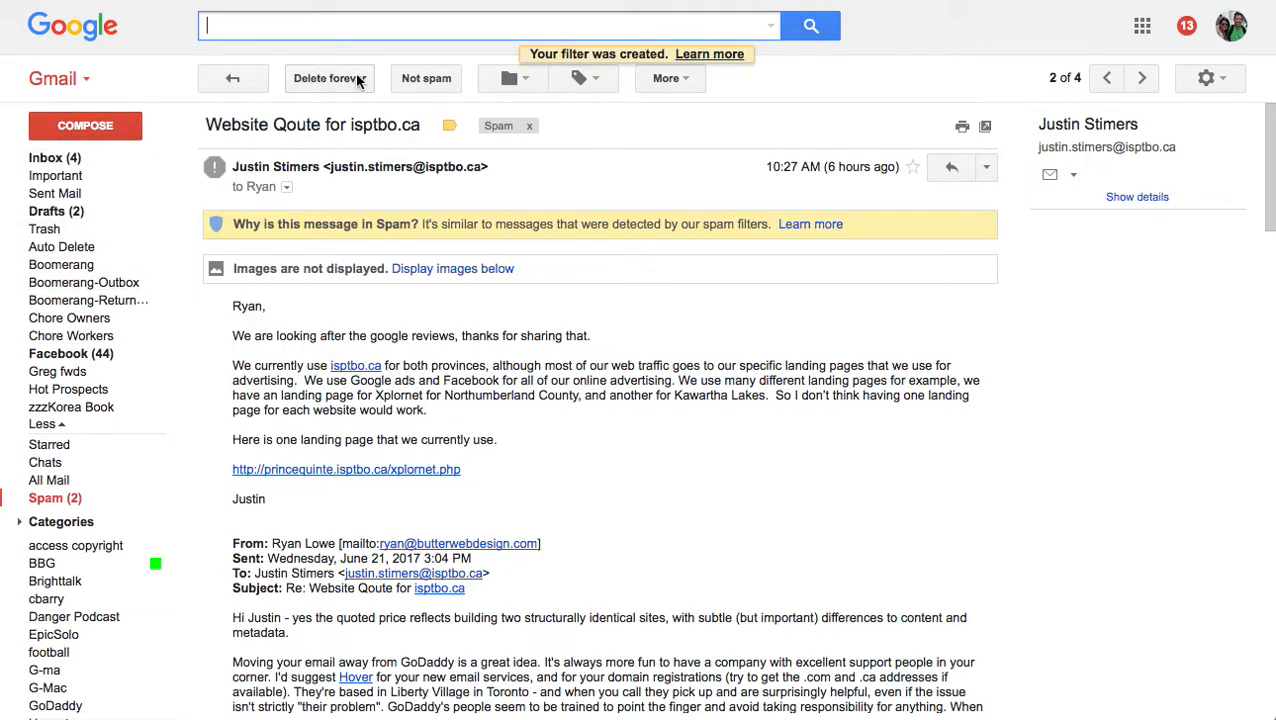
mouse_move(427, 78)
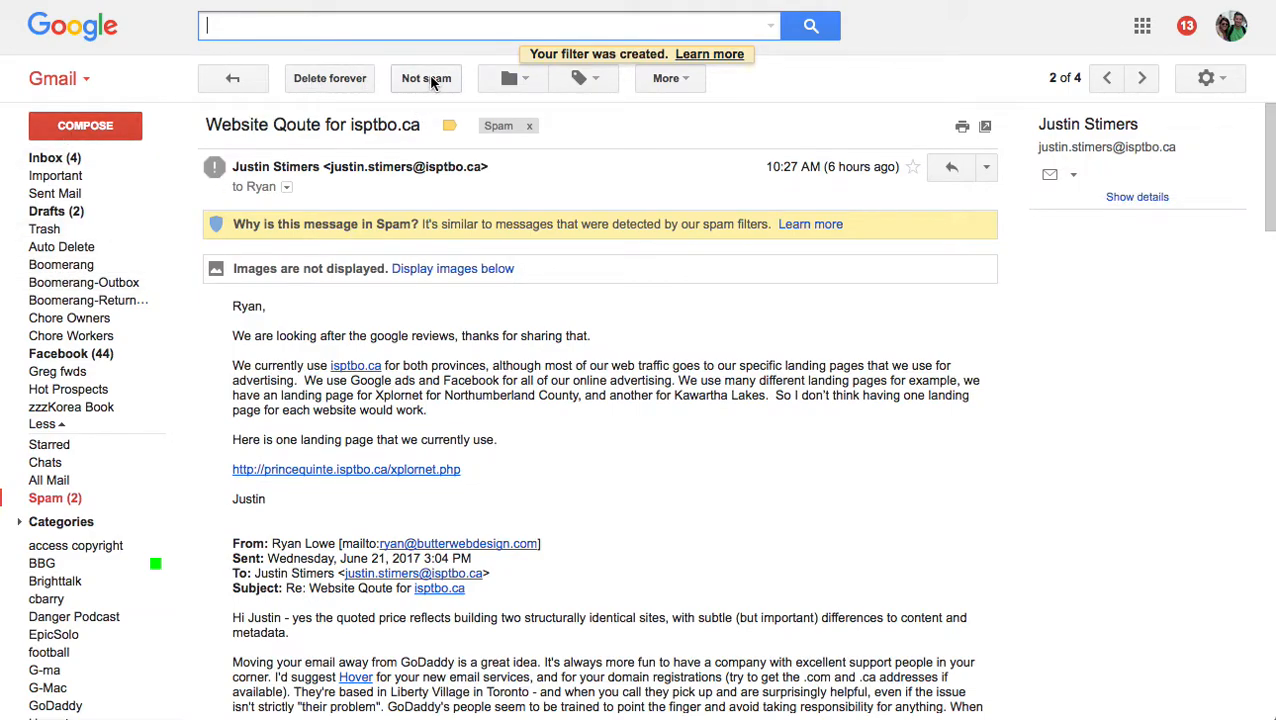
Mark the quote conversation Not spam, empty Spam in Inbox by Gmail, and go back to Inbox
click(426, 78)
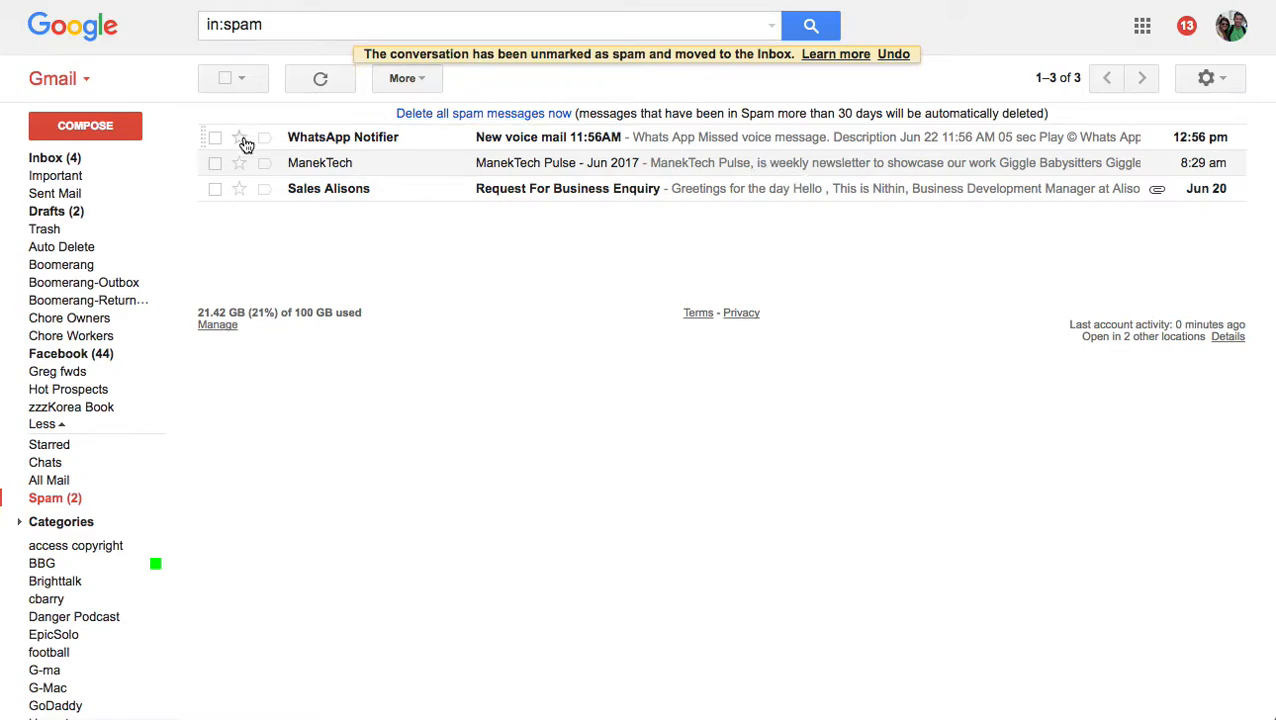
click(225, 79)
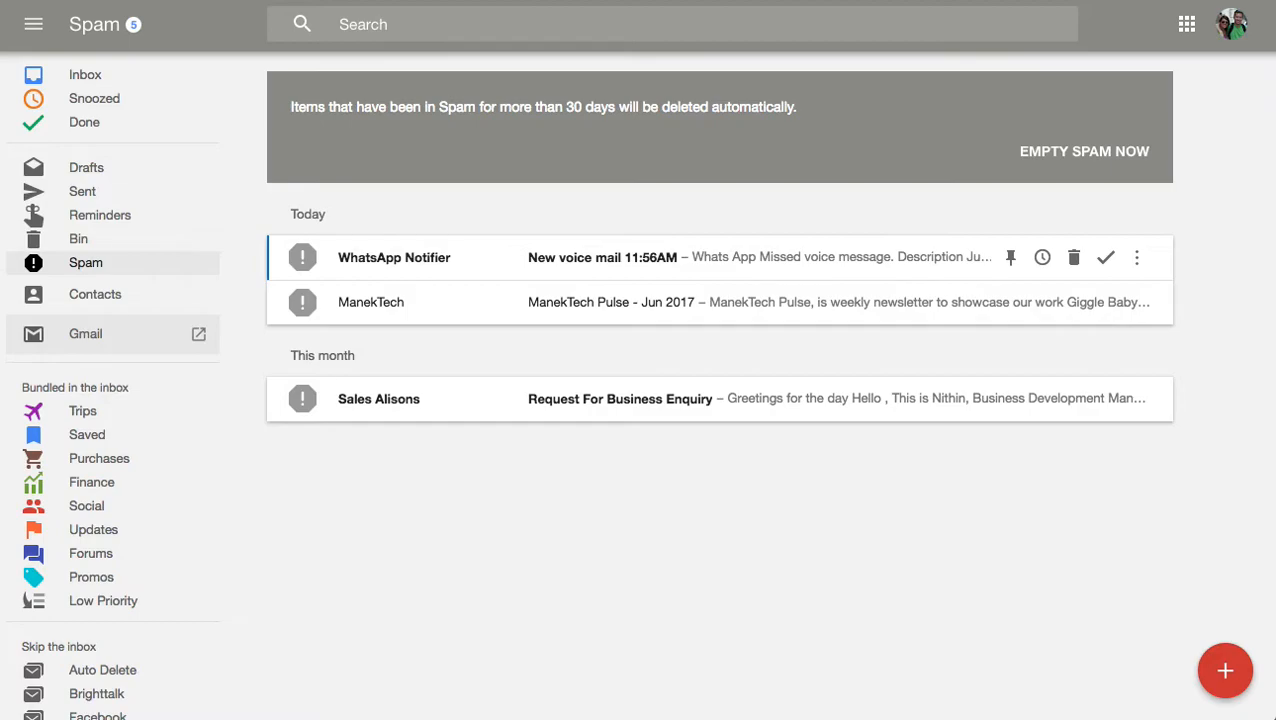
click(1084, 151)
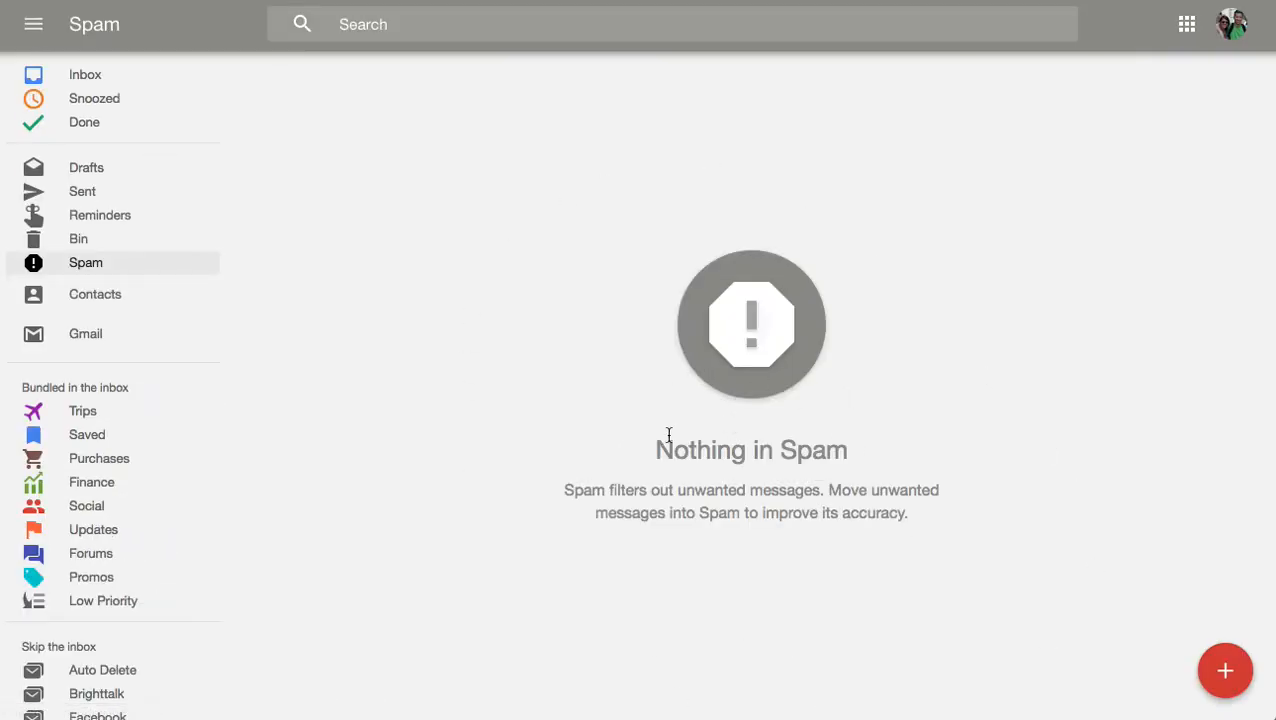
click(85, 74)
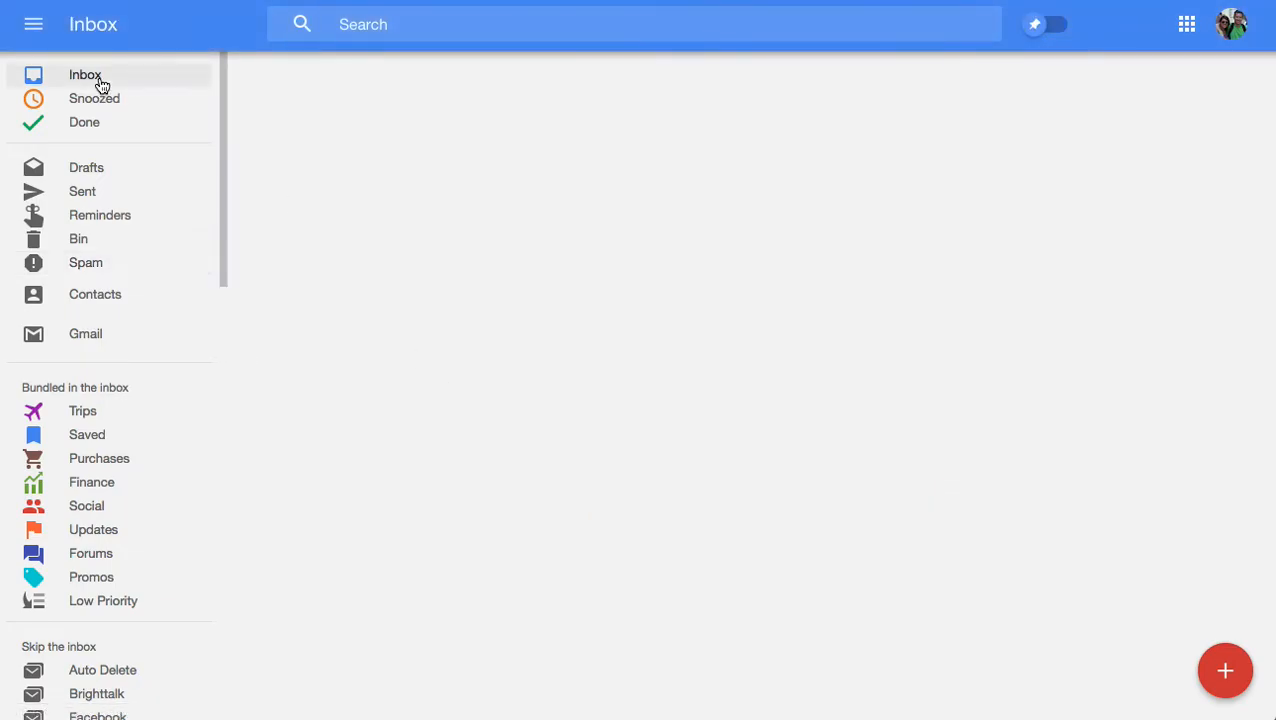
click(85, 75)
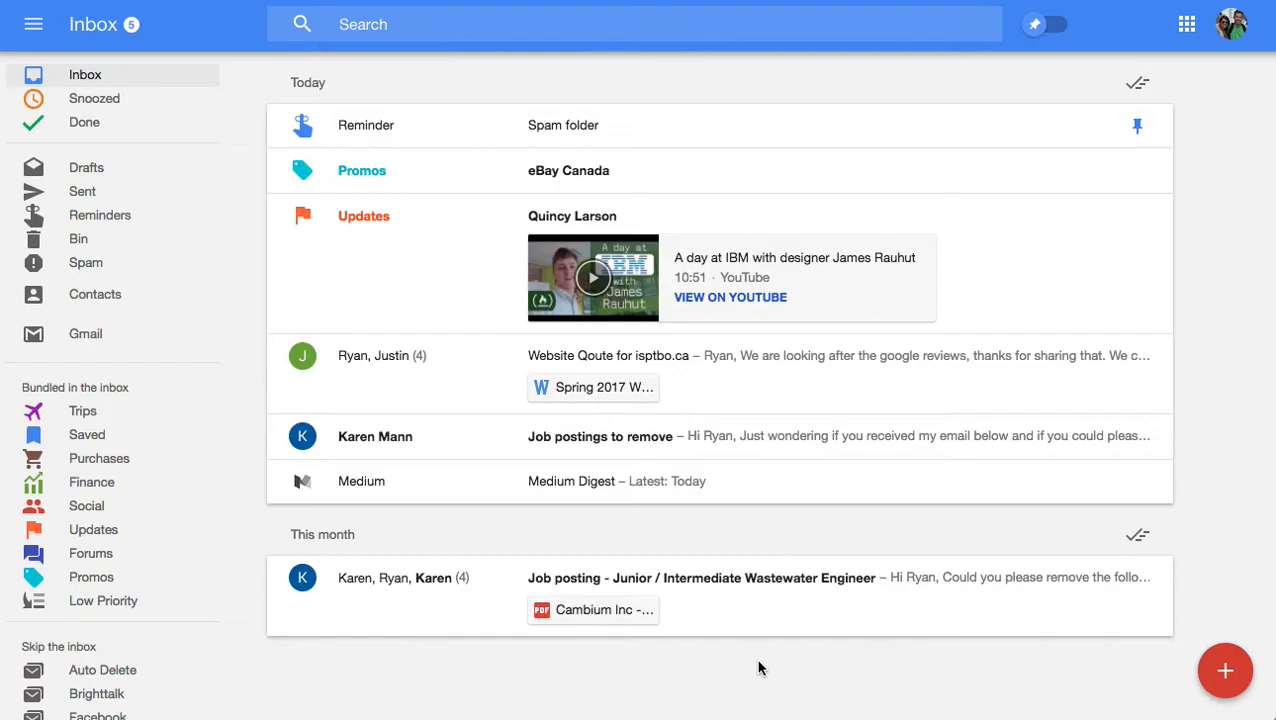
mouse_move(219, 457)
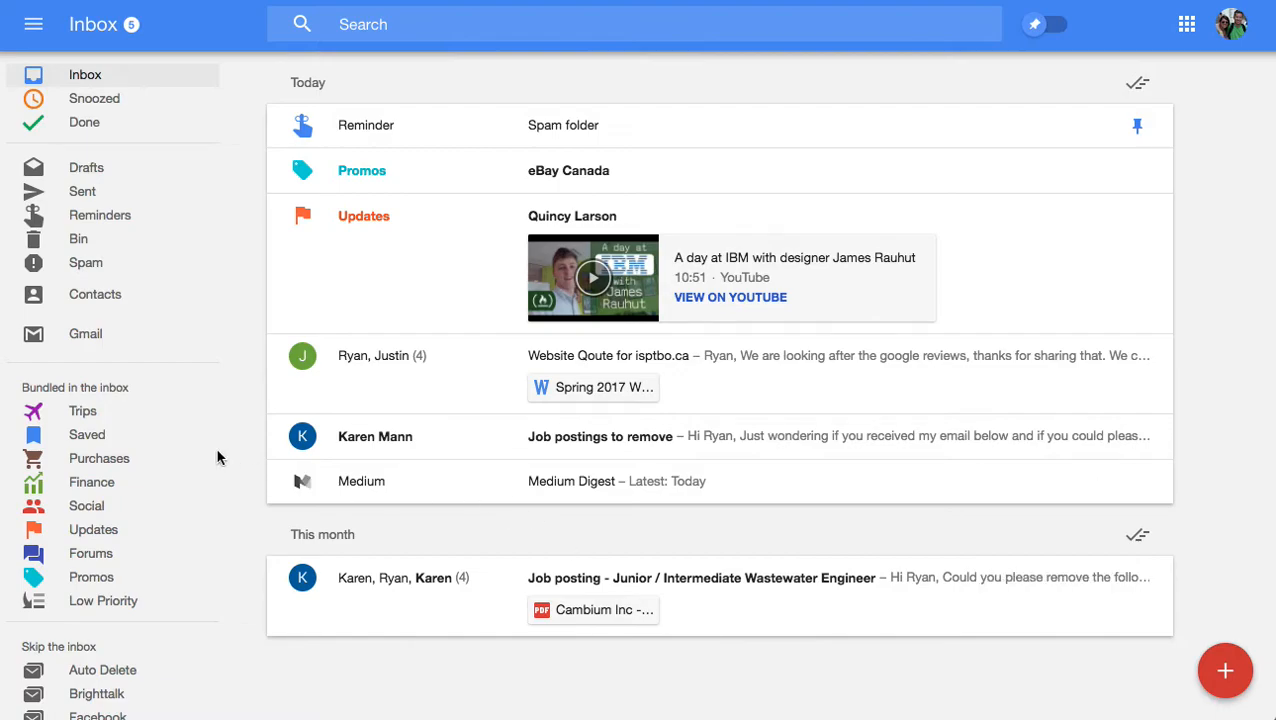
mouse_move(90, 333)
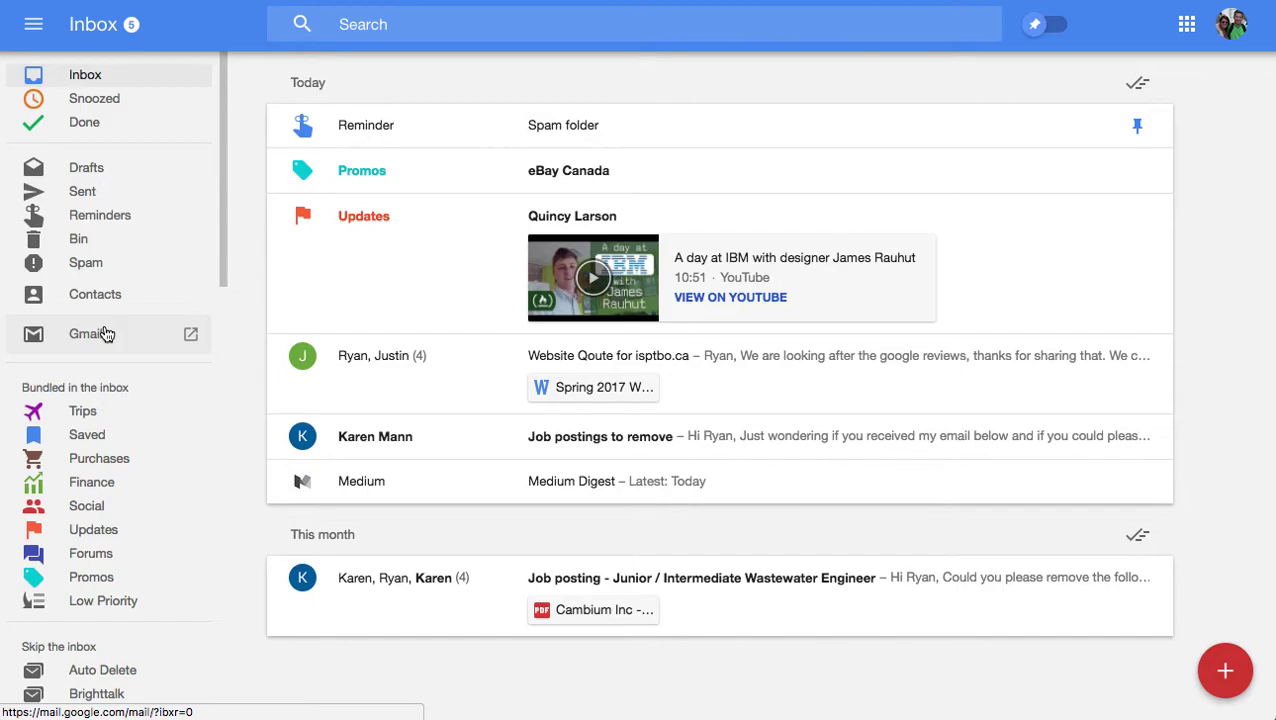
mouse_move(603, 458)
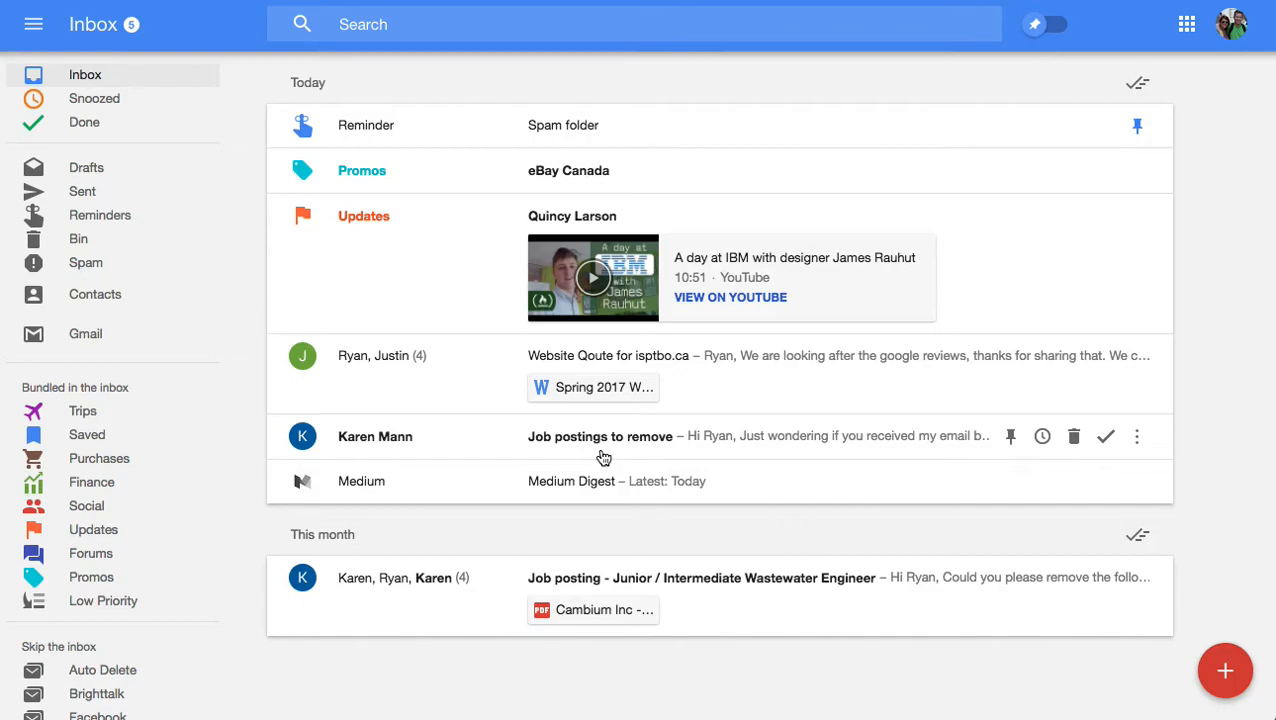
mouse_move(603, 457)
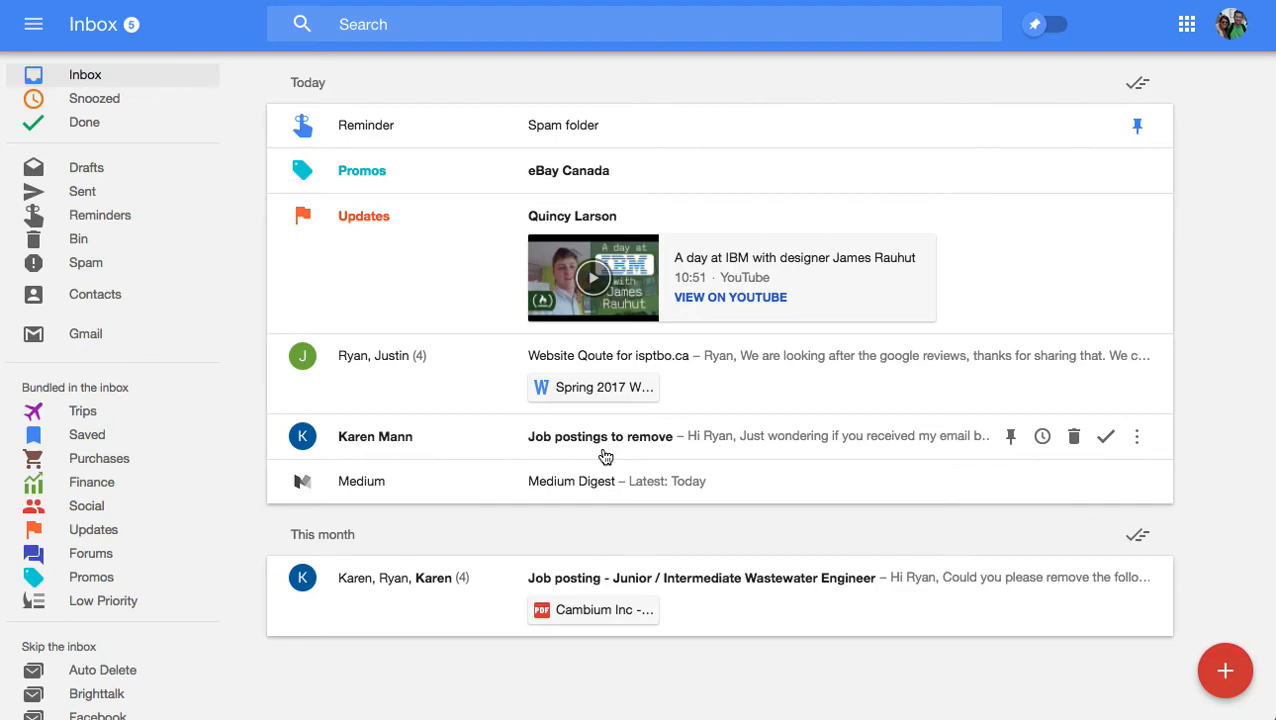
mouse_move(605, 455)
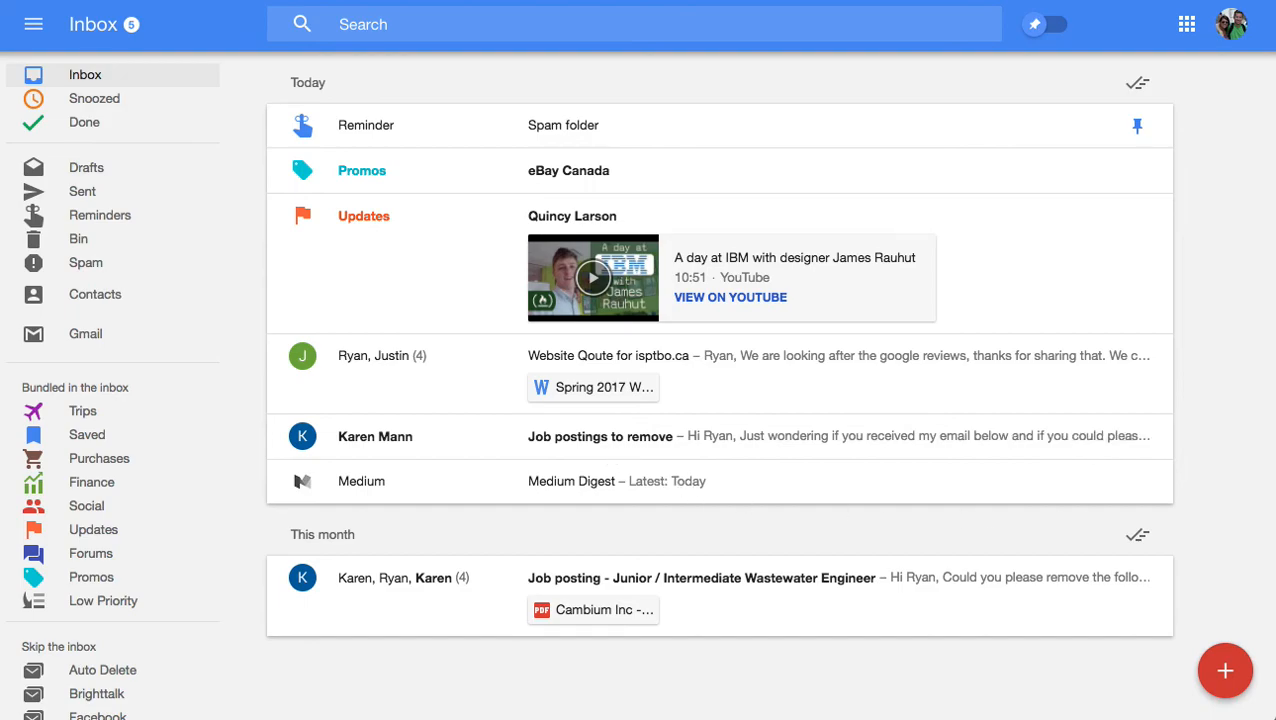
mouse_move(1218, 190)
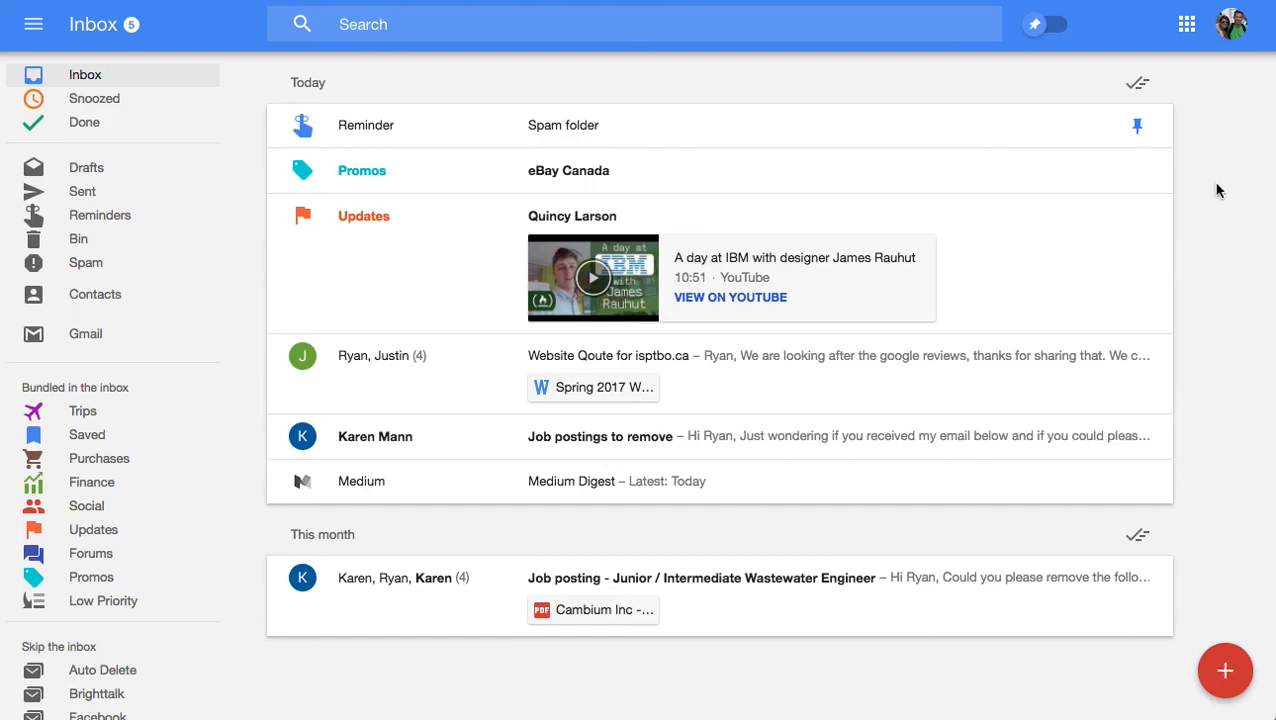